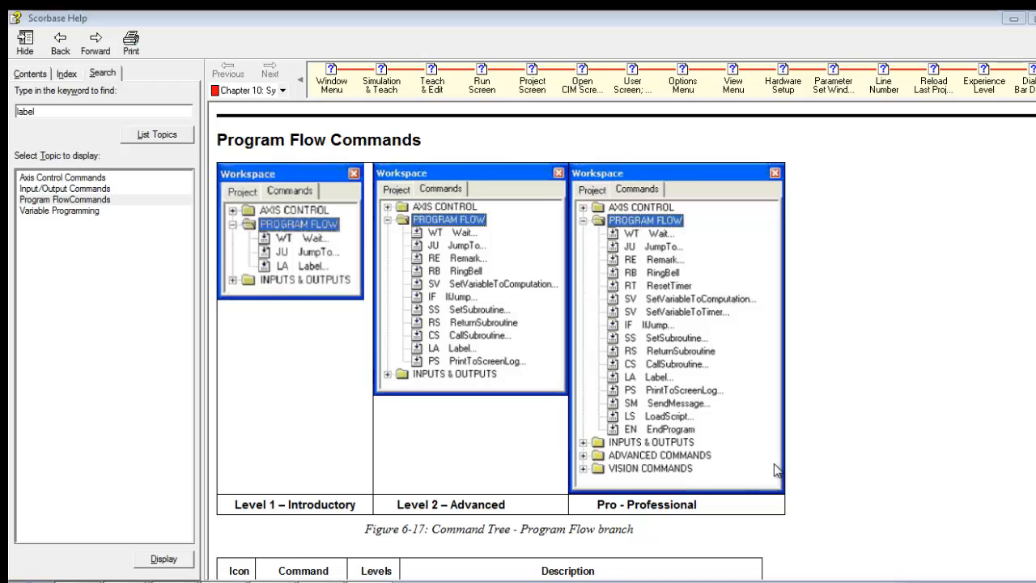
Step: Return to the SCORBASE editor, then bring up the Program Flow Commands help page
{"action": "left_click", "coordinate": [65, 199]}
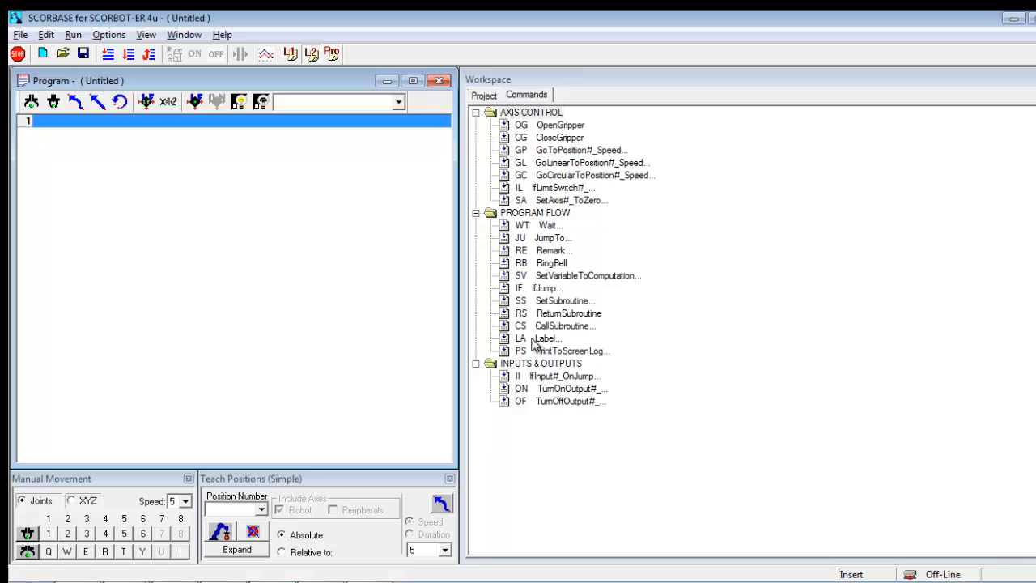
{"action": "mouse_move", "coordinate": [548, 345]}
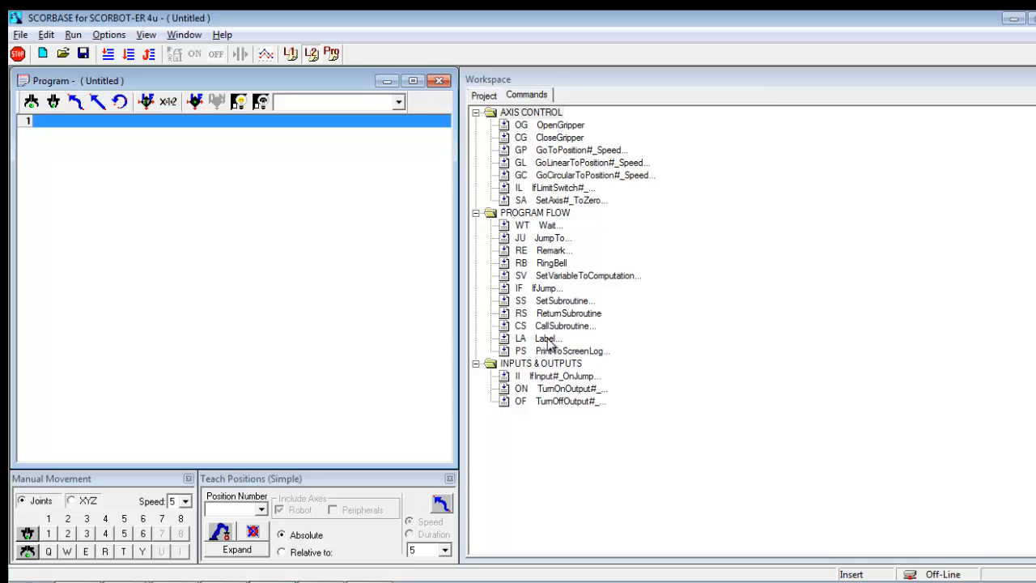
{"action": "left_click", "coordinate": [547, 338]}
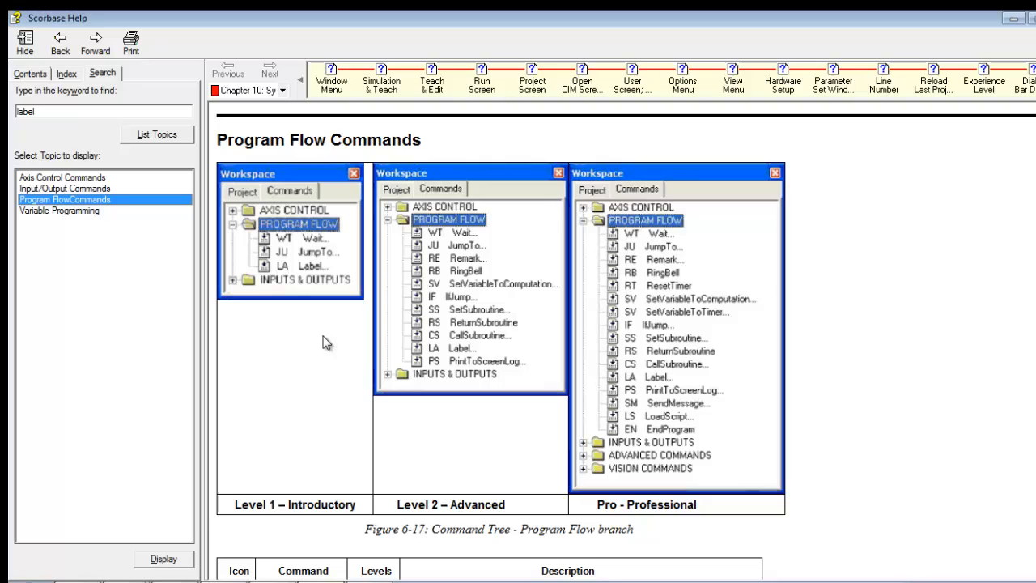
{"action": "mouse_move", "coordinate": [292, 247]}
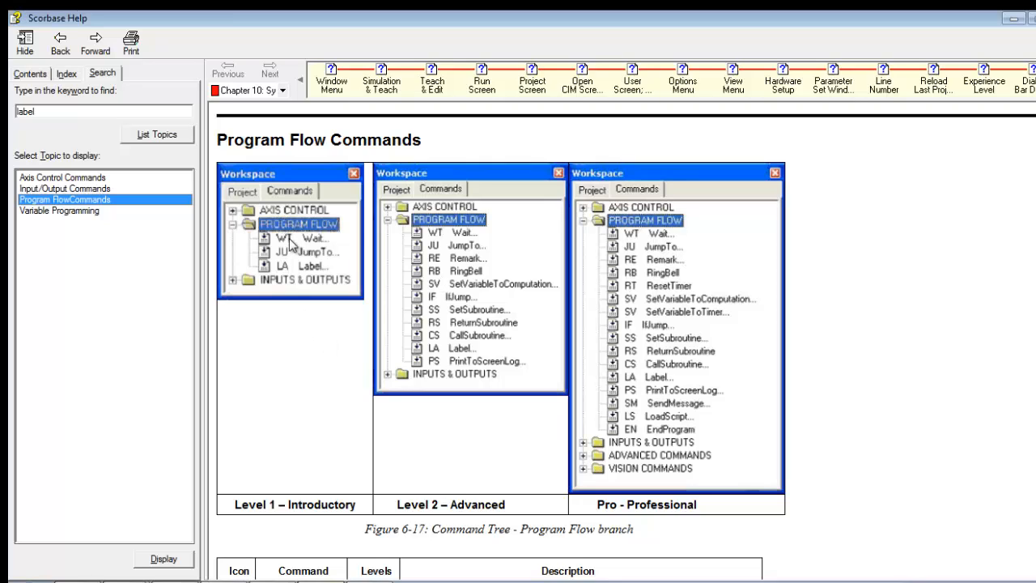
{"action": "mouse_move", "coordinate": [856, 368]}
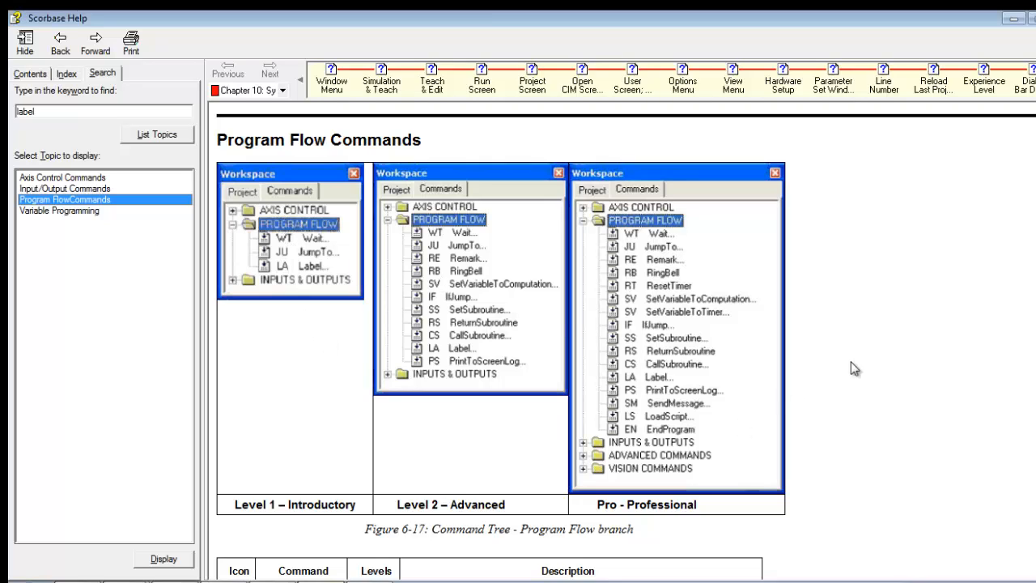
{"action": "mouse_move", "coordinate": [658, 385]}
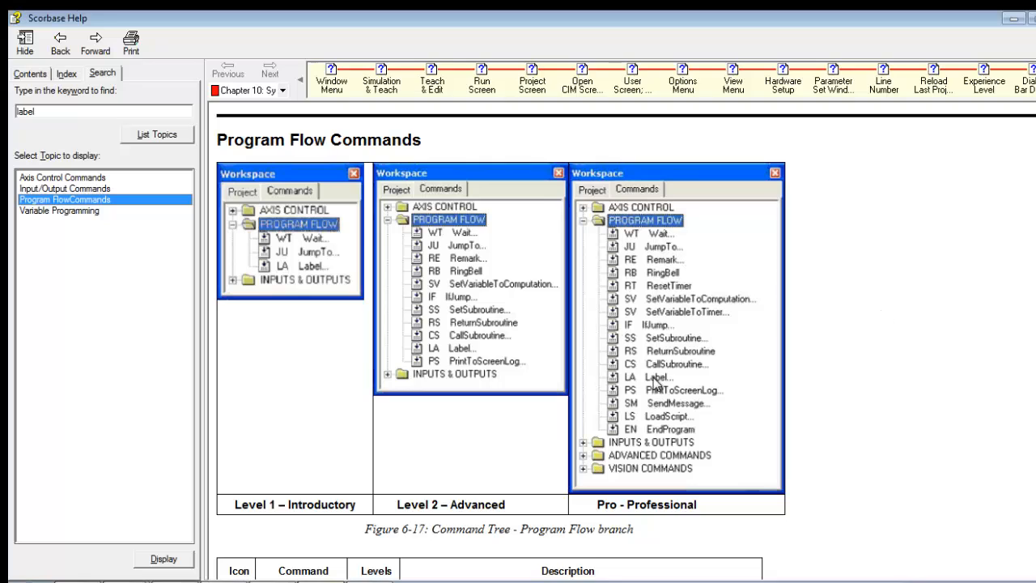
{"action": "mouse_move", "coordinate": [543, 310]}
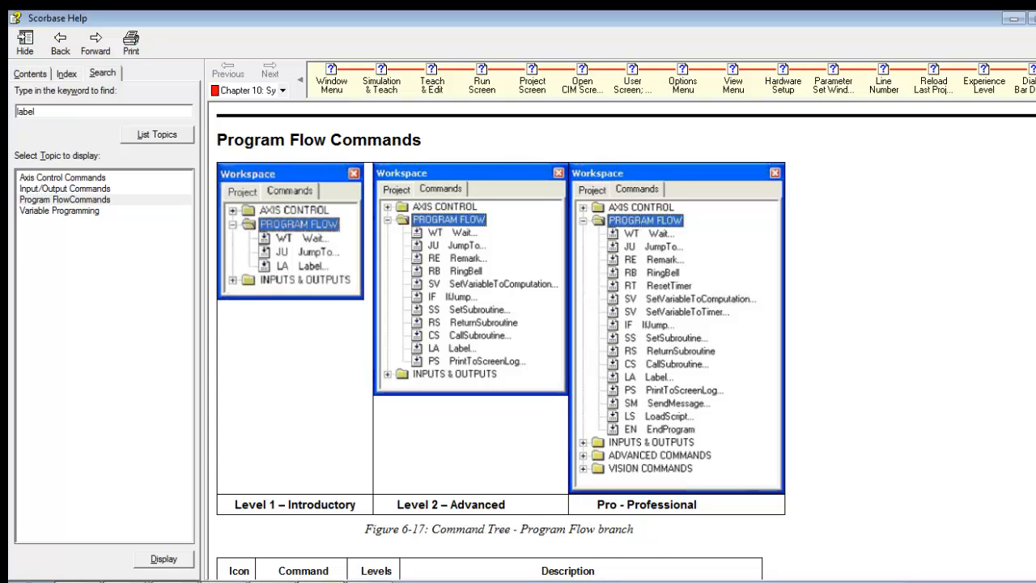
Step: Scroll the Program Flow Commands topic past Wait, Jump to, Remark and Set Variable to If Jump
{"action": "scroll", "scroll_direction": "down", "scroll_amount": 3}
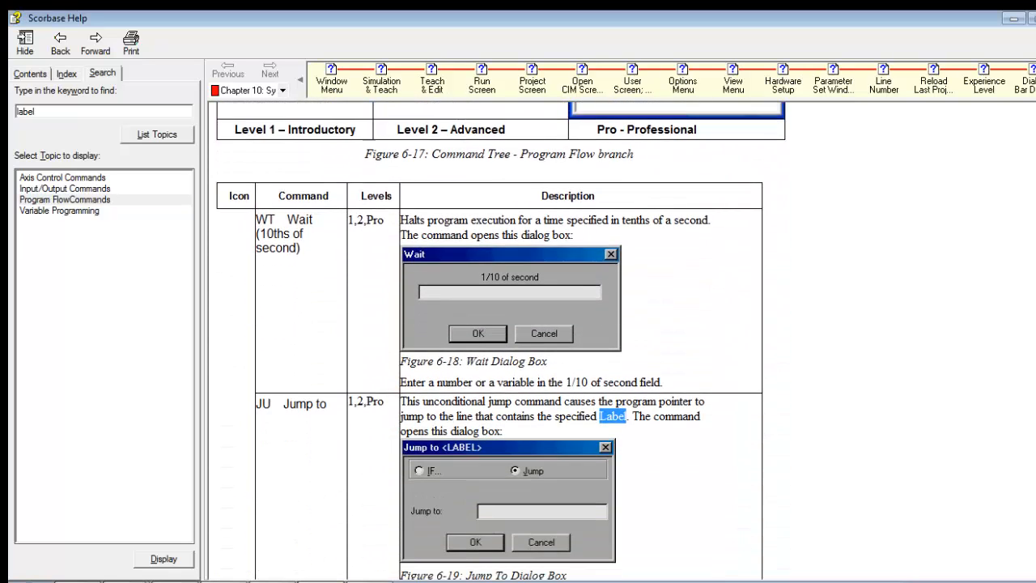
{"action": "scroll", "scroll_direction": "down", "scroll_amount": 3}
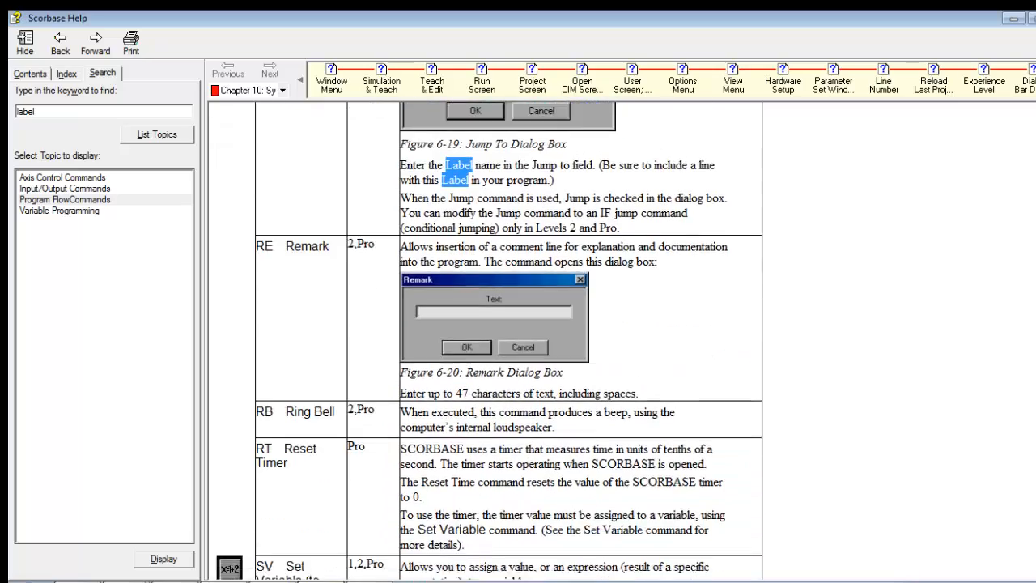
{"action": "scroll", "scroll_direction": "down", "scroll_amount": 3}
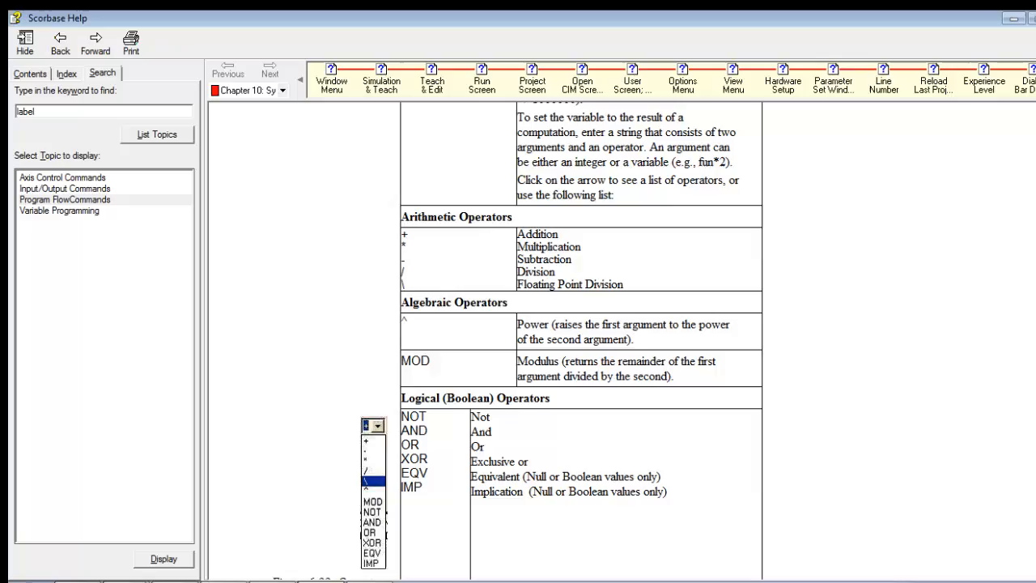
{"action": "scroll", "scroll_direction": "down", "scroll_amount": 3}
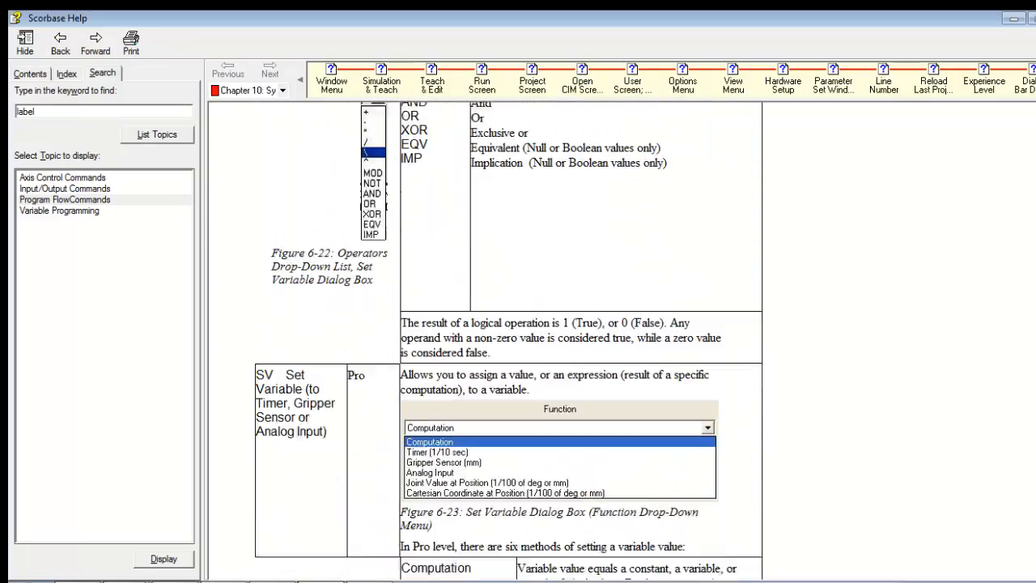
{"action": "scroll", "scroll_direction": "down", "scroll_amount": 3}
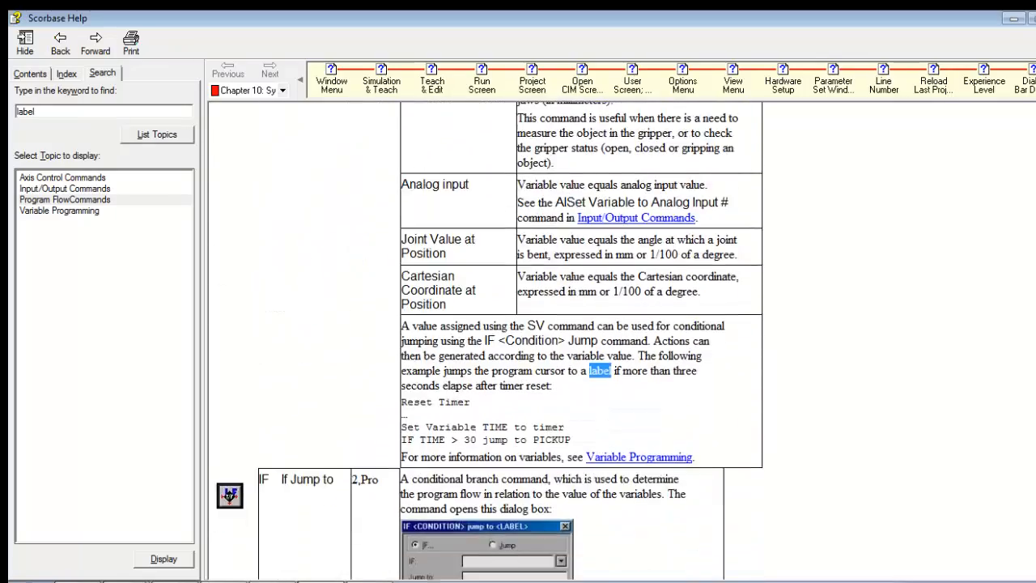
Step: Scroll to the LA Label entry with its dialog figure and naming rules
{"action": "scroll", "scroll_direction": "down", "scroll_amount": 3}
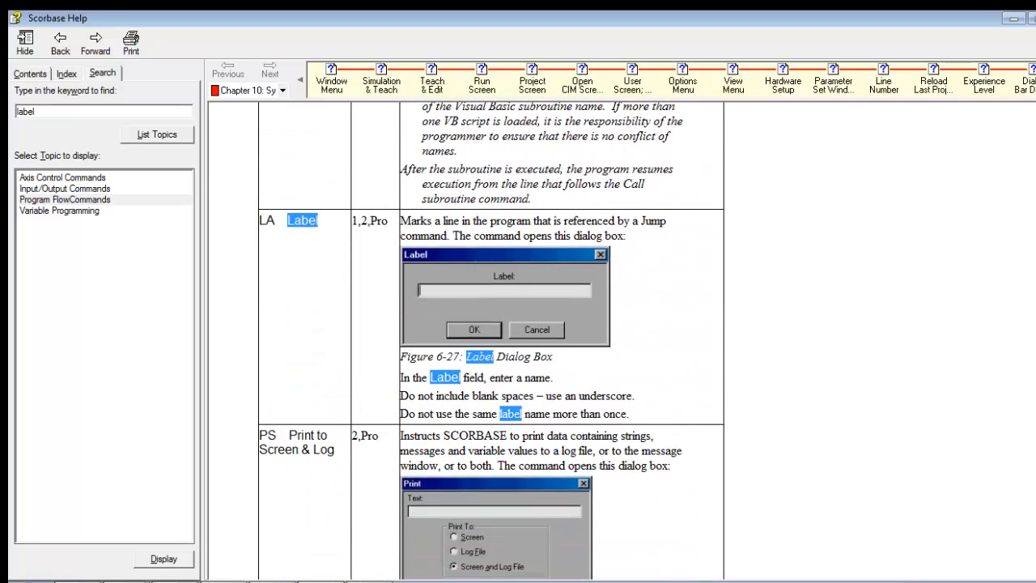
{"action": "mouse_move", "coordinate": [301, 253]}
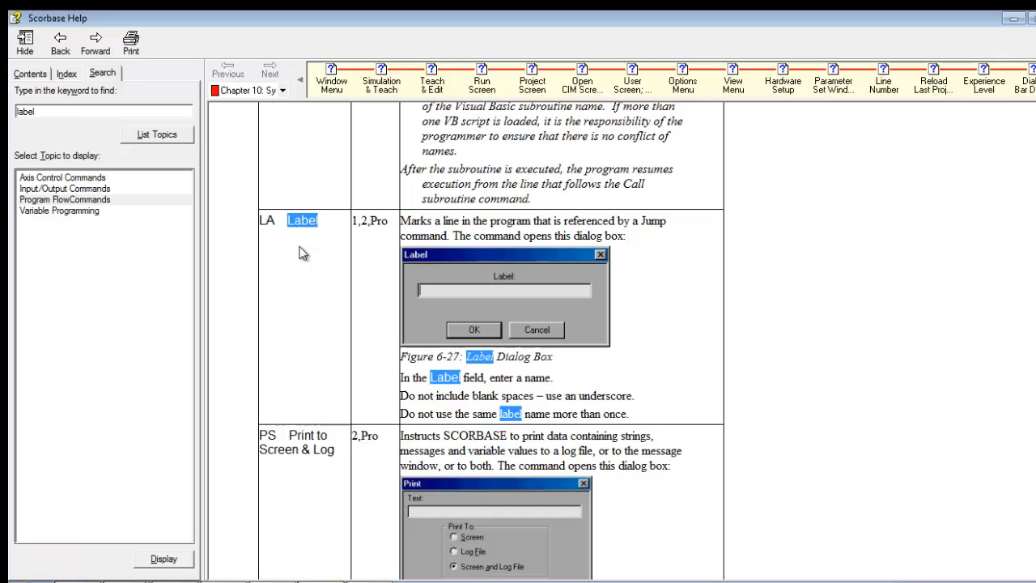
{"action": "mouse_move", "coordinate": [272, 233]}
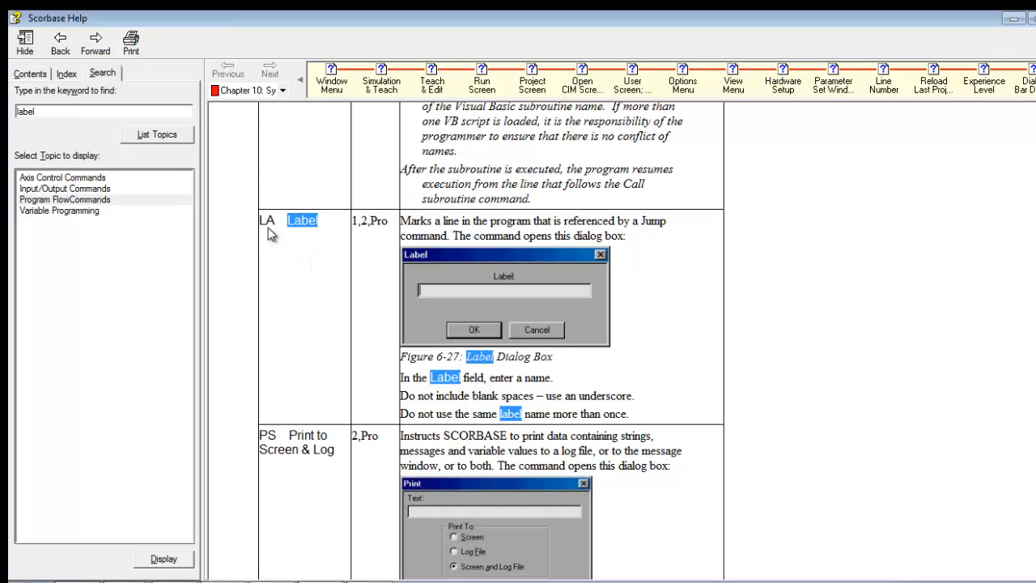
{"action": "mouse_move", "coordinate": [587, 251]}
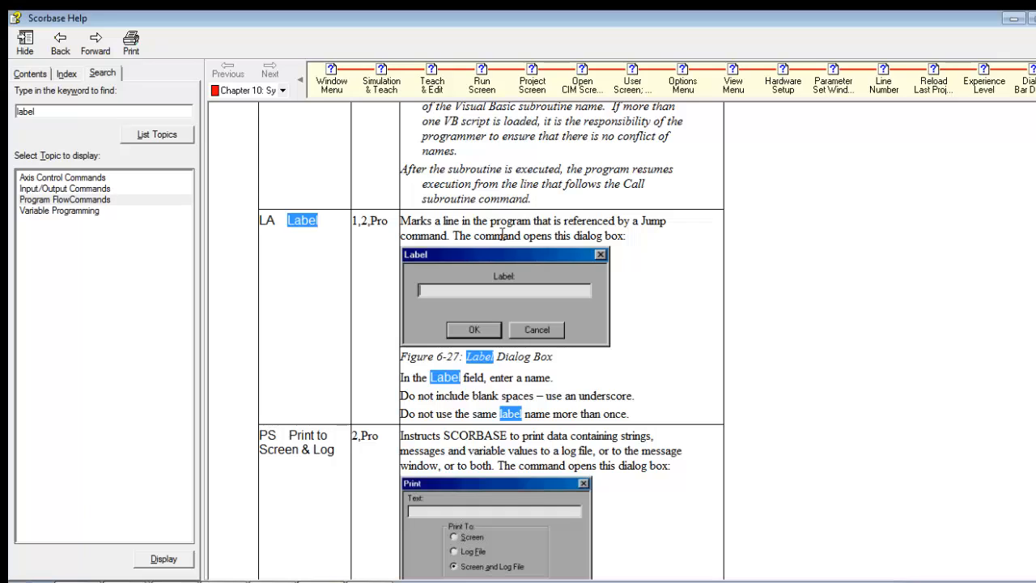
{"action": "mouse_move", "coordinate": [664, 277]}
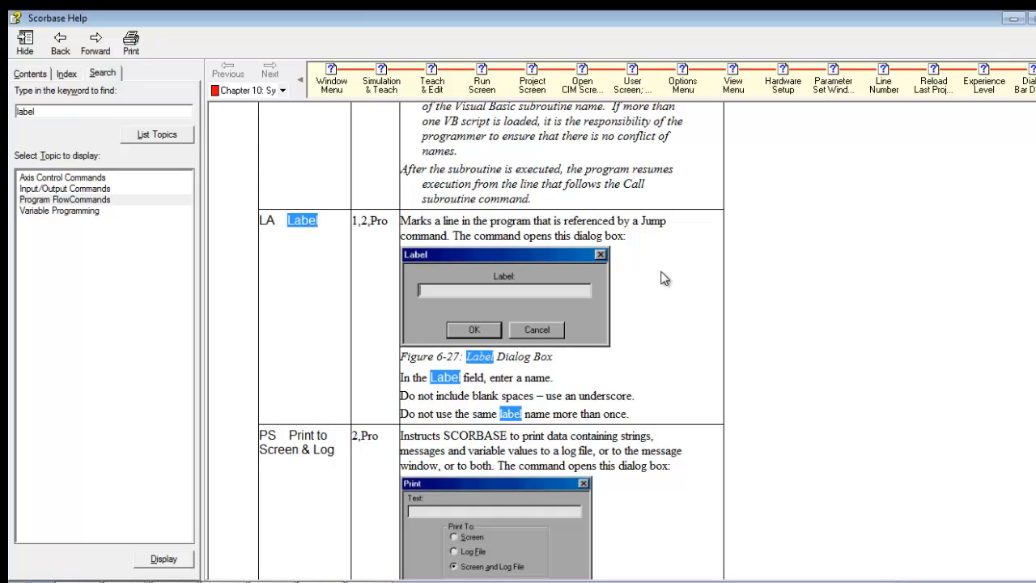
{"action": "mouse_move", "coordinate": [586, 338]}
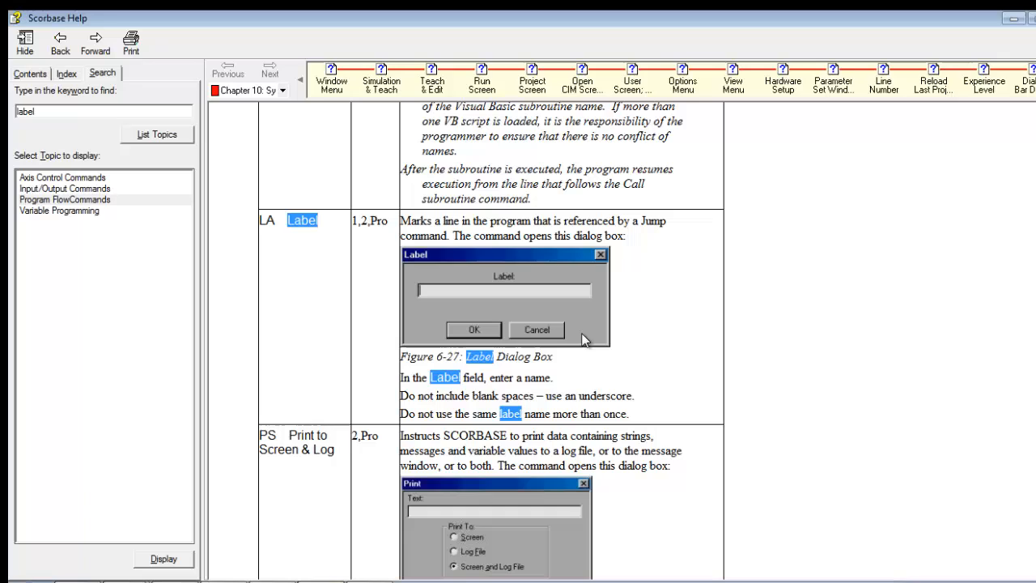
{"action": "mouse_move", "coordinate": [603, 330]}
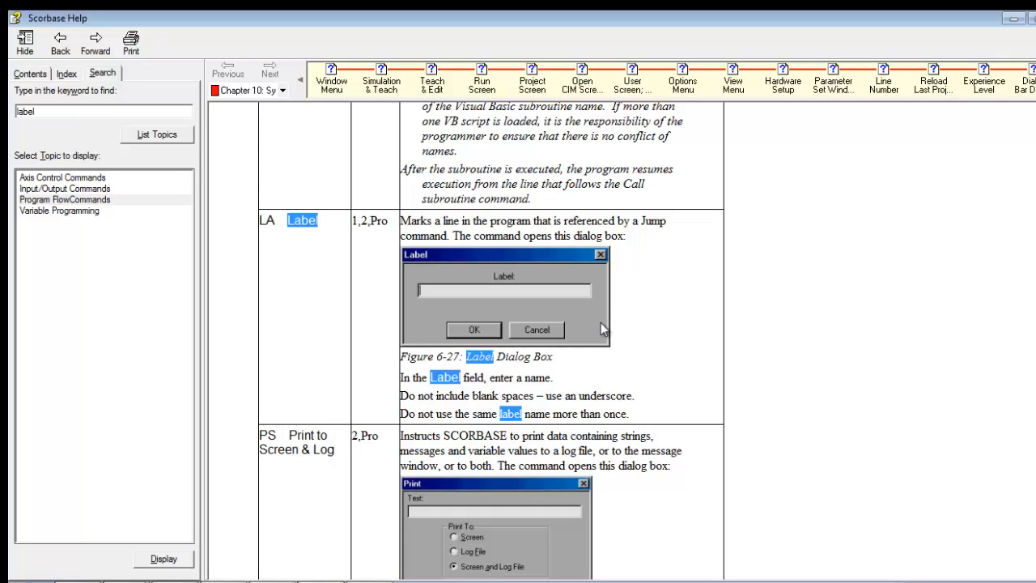
{"action": "mouse_move", "coordinate": [587, 395]}
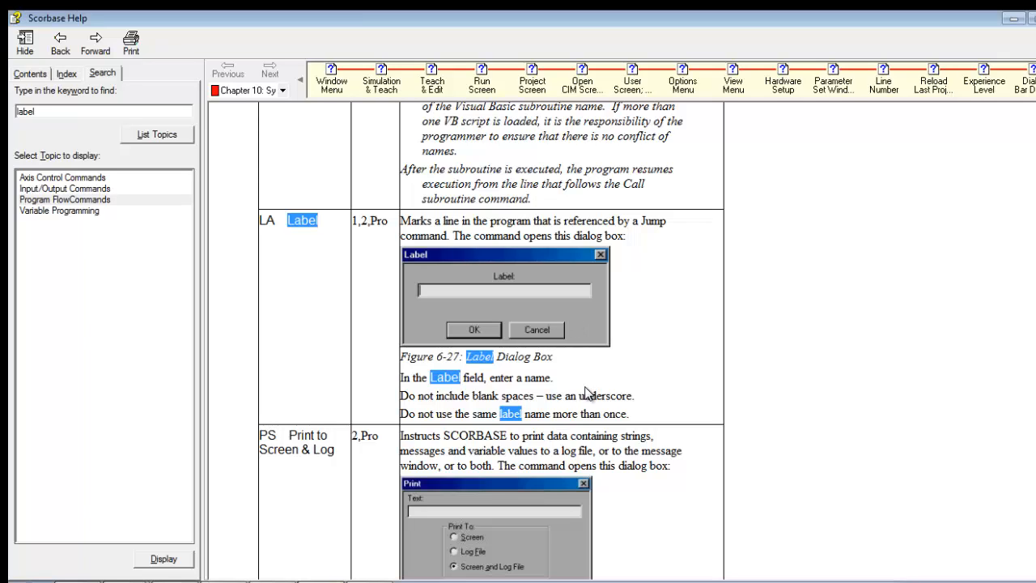
{"action": "mouse_move", "coordinate": [564, 291]}
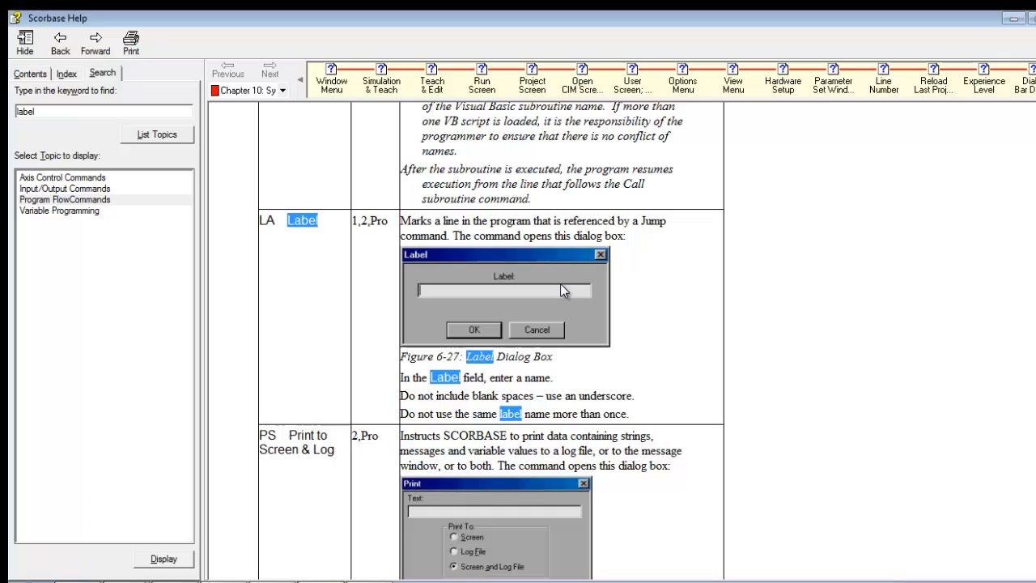
{"action": "mouse_move", "coordinate": [576, 311]}
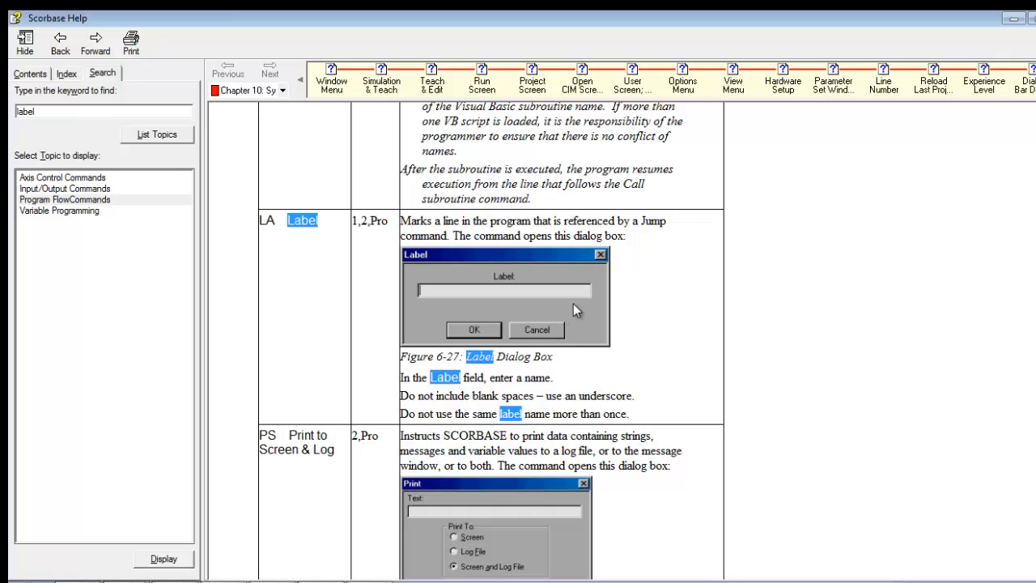
{"action": "mouse_move", "coordinate": [926, 395]}
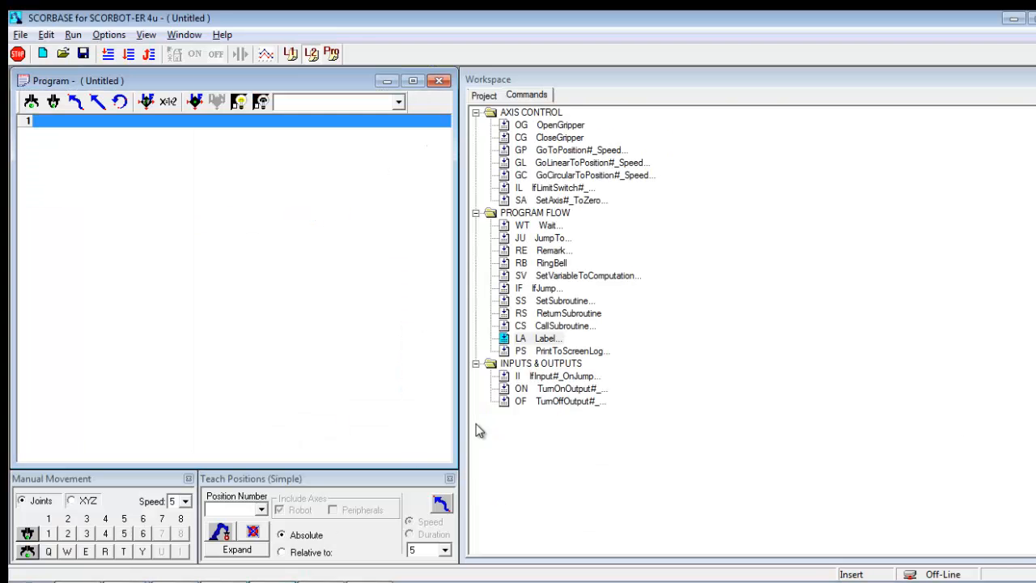
{"action": "mouse_move", "coordinate": [542, 247]}
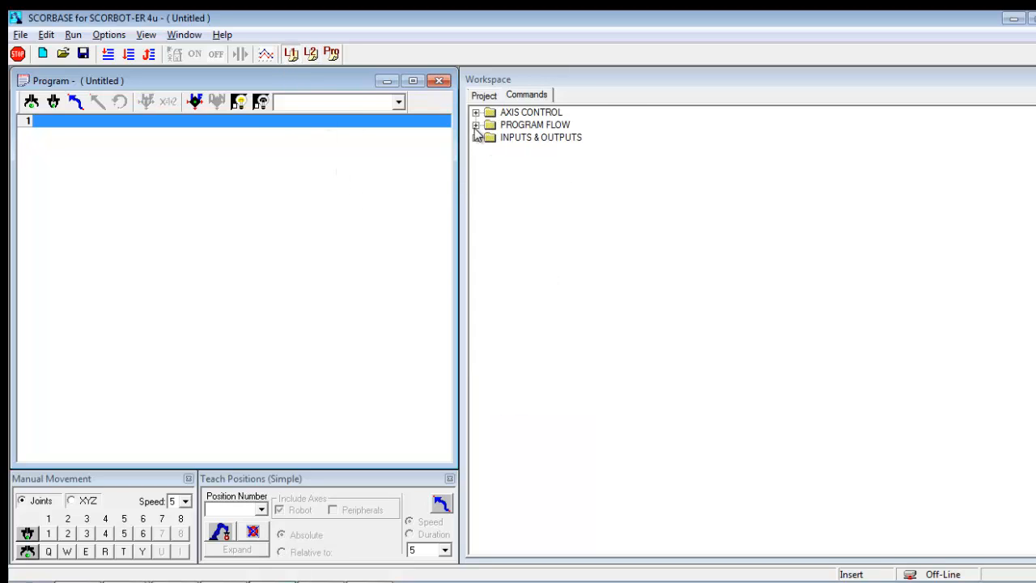
Step: Expand PROGRAM FLOW in the Commands tree to show Wait, Jump To and Label
{"action": "left_click", "coordinate": [477, 125]}
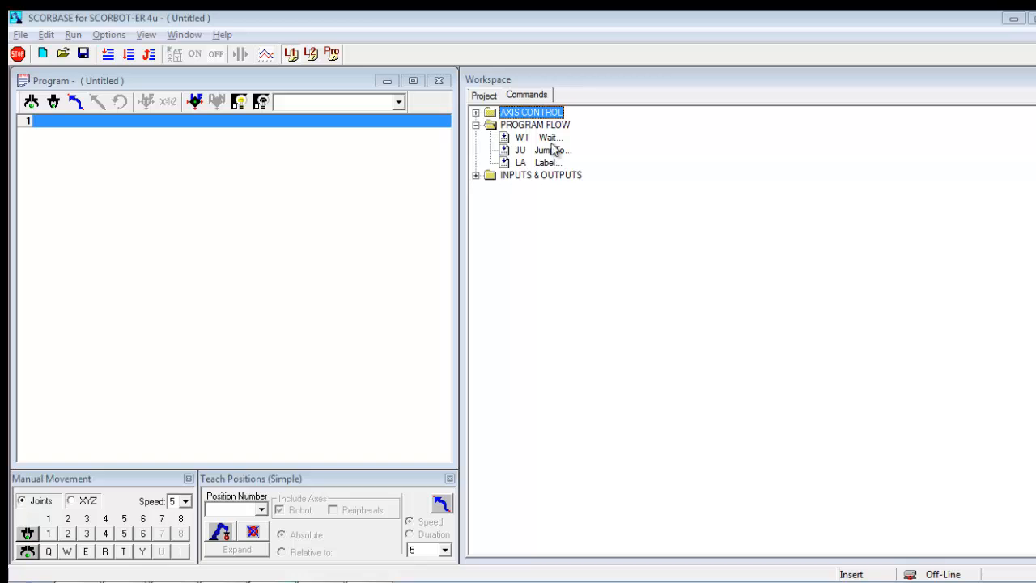
{"action": "mouse_move", "coordinate": [553, 177]}
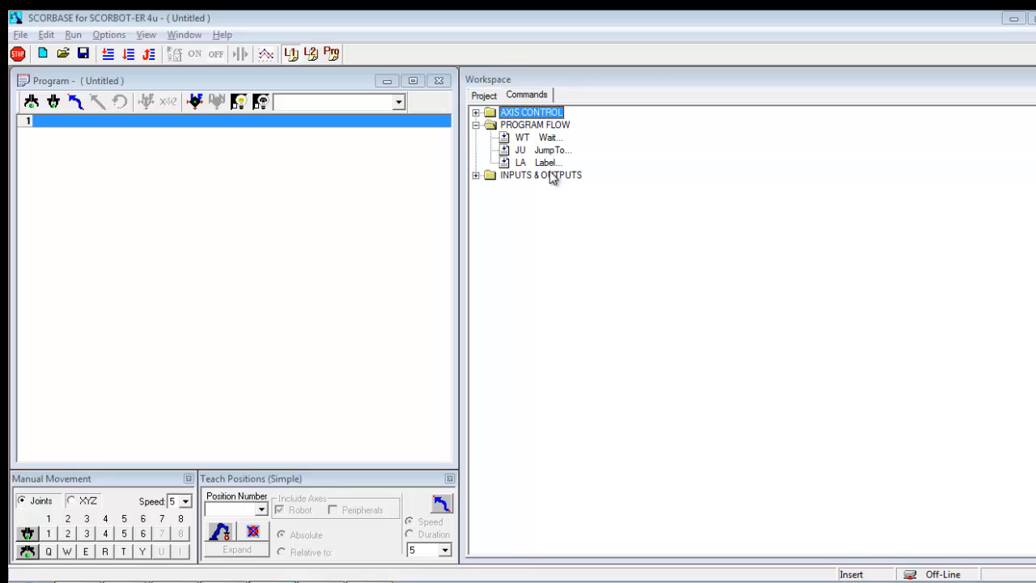
{"action": "mouse_move", "coordinate": [549, 144]}
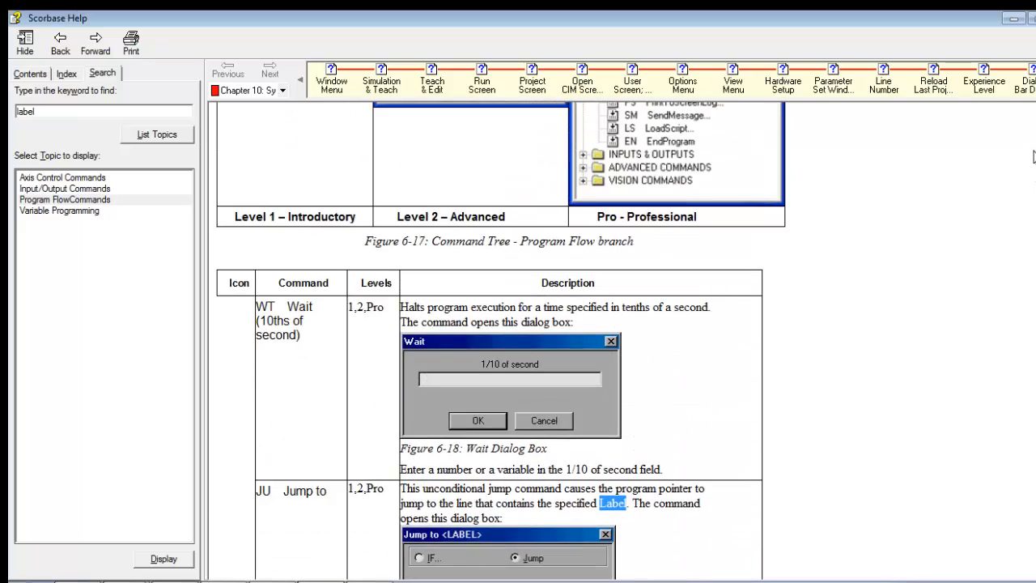
Step: Scroll the Program Flow command table to the JU Jump to entry and its dialog figure
{"action": "scroll", "scroll_direction": "down", "scroll_amount": 3}
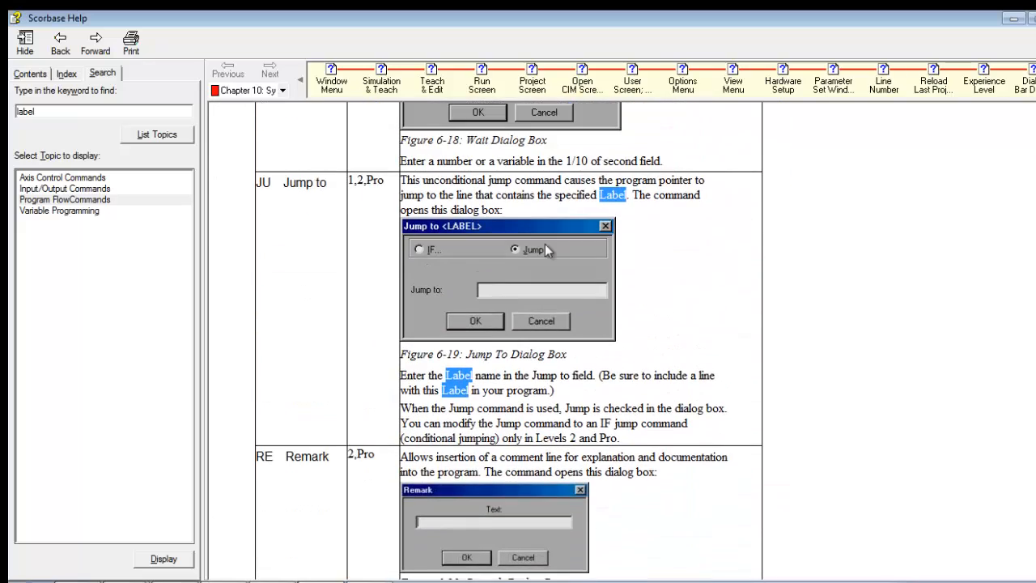
{"action": "mouse_move", "coordinate": [688, 268]}
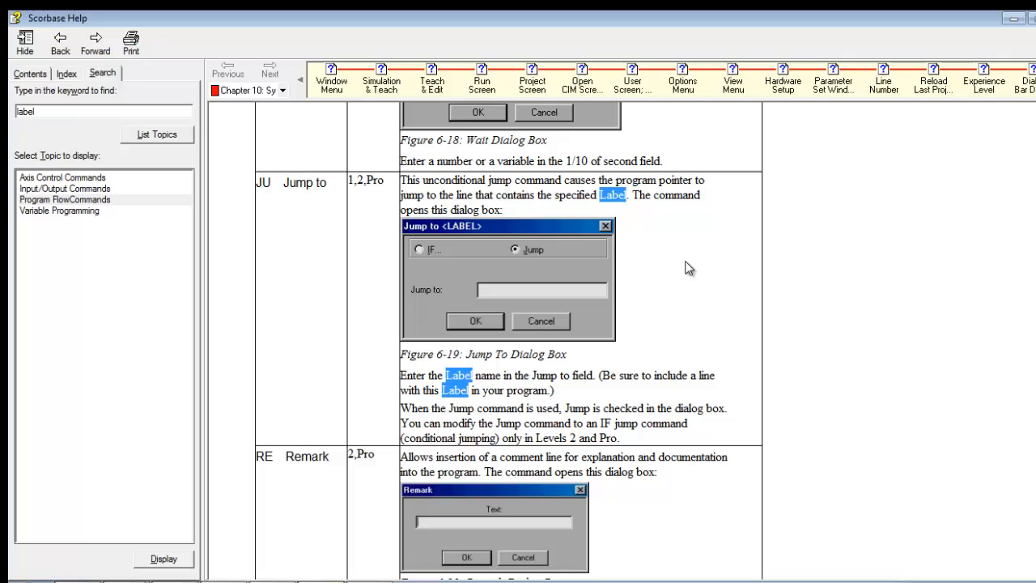
{"action": "mouse_move", "coordinate": [498, 294]}
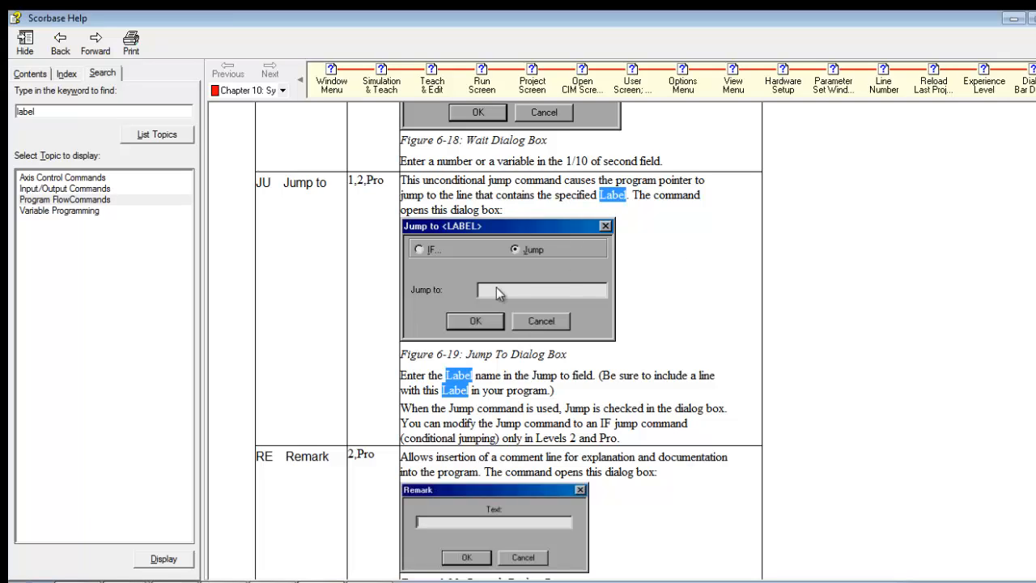
{"action": "mouse_move", "coordinate": [530, 255]}
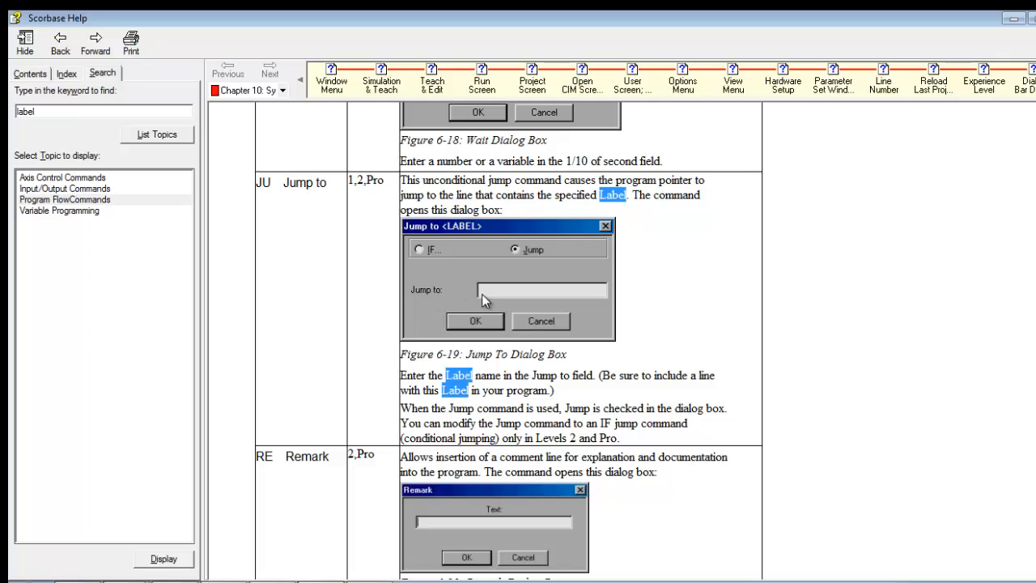
{"action": "mouse_move", "coordinate": [509, 292]}
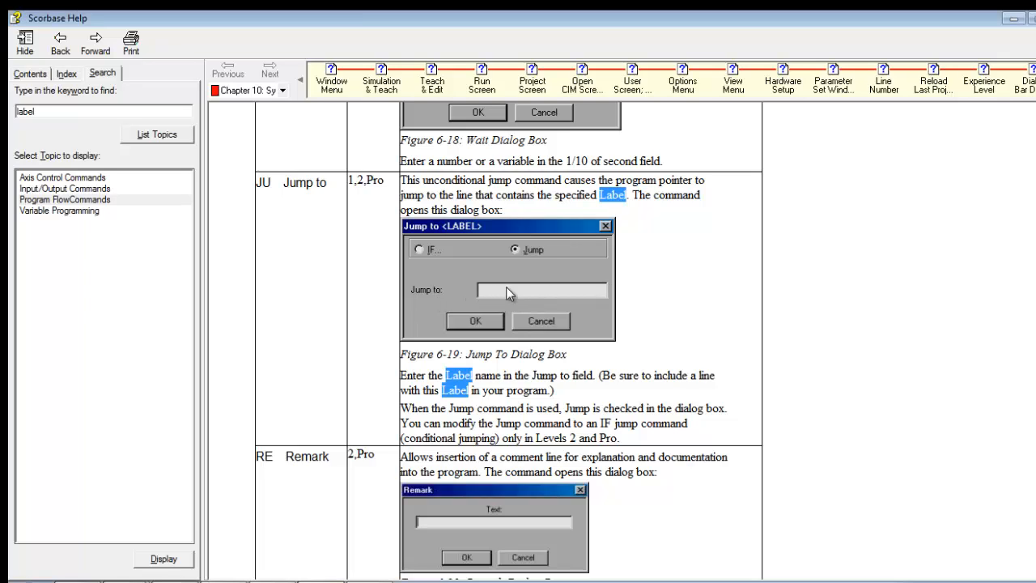
{"action": "mouse_move", "coordinate": [478, 334]}
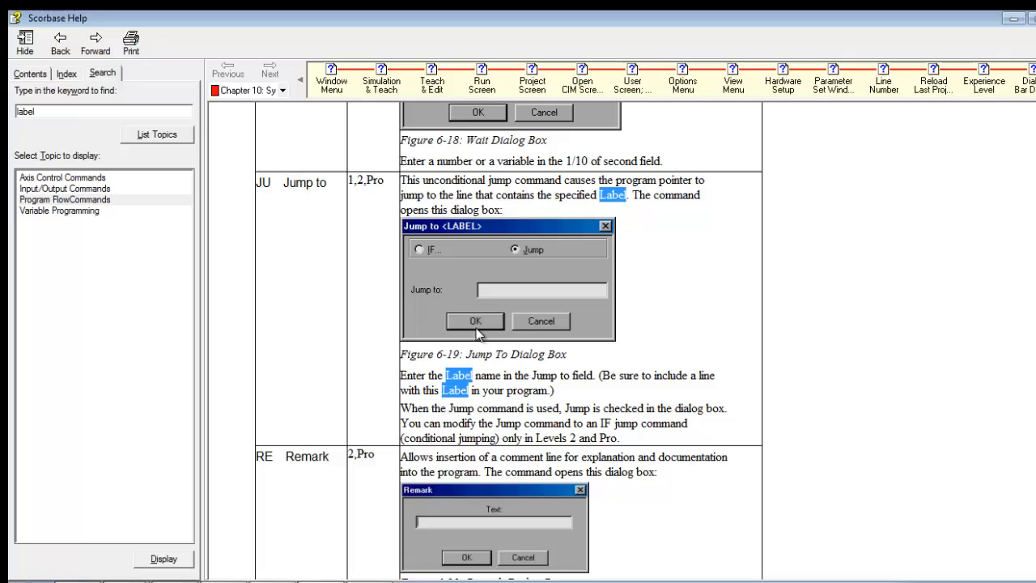
{"action": "mouse_move", "coordinate": [588, 402]}
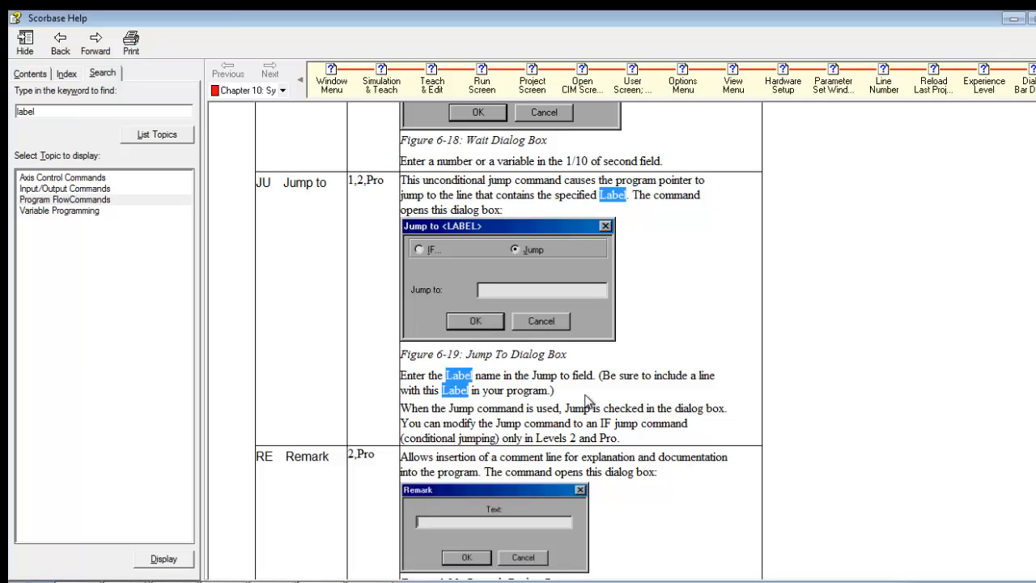
{"action": "mouse_move", "coordinate": [533, 302]}
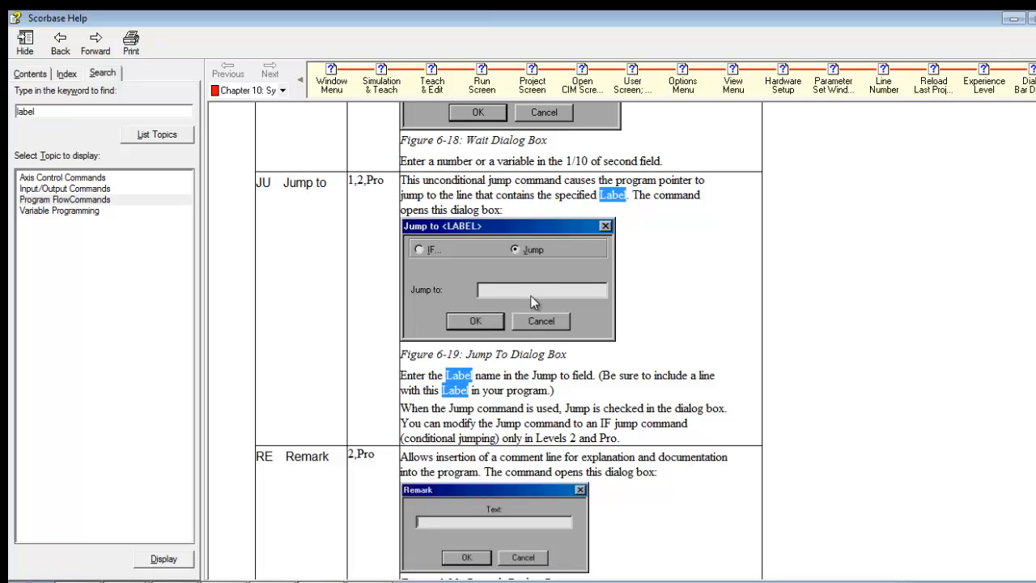
{"action": "mouse_move", "coordinate": [622, 379]}
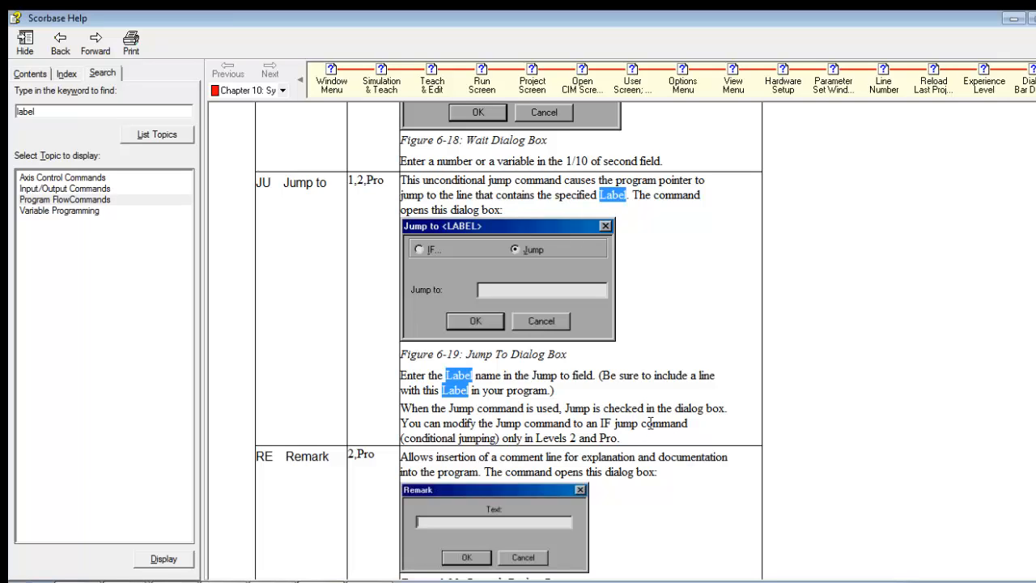
{"action": "mouse_move", "coordinate": [549, 279]}
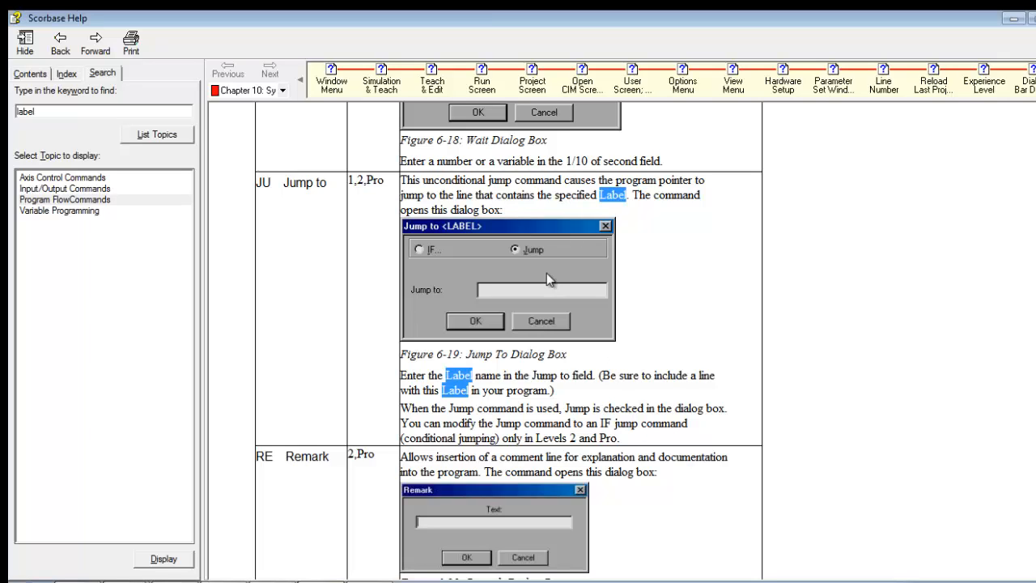
{"action": "mouse_move", "coordinate": [514, 259]}
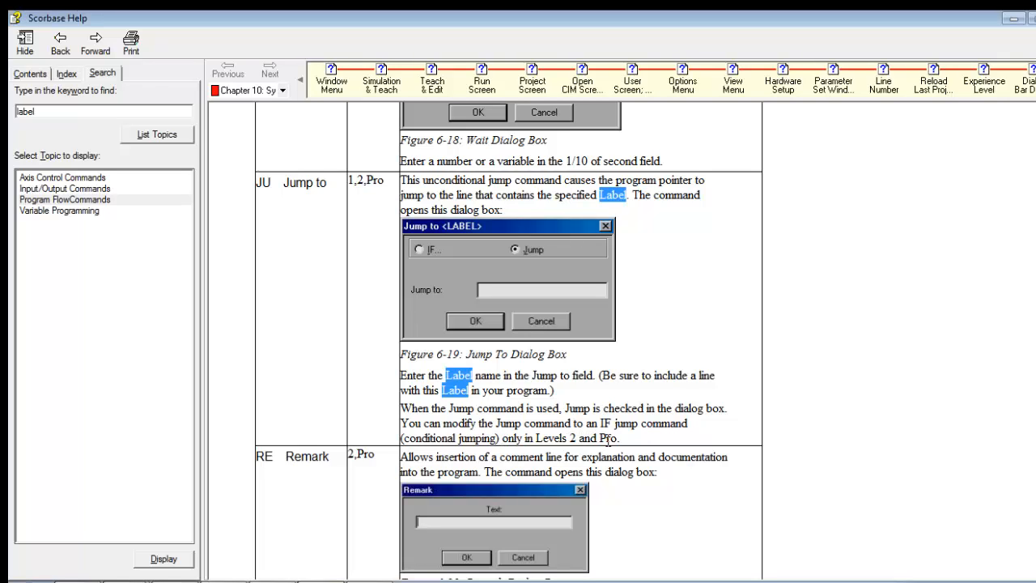
{"action": "mouse_move", "coordinate": [652, 353]}
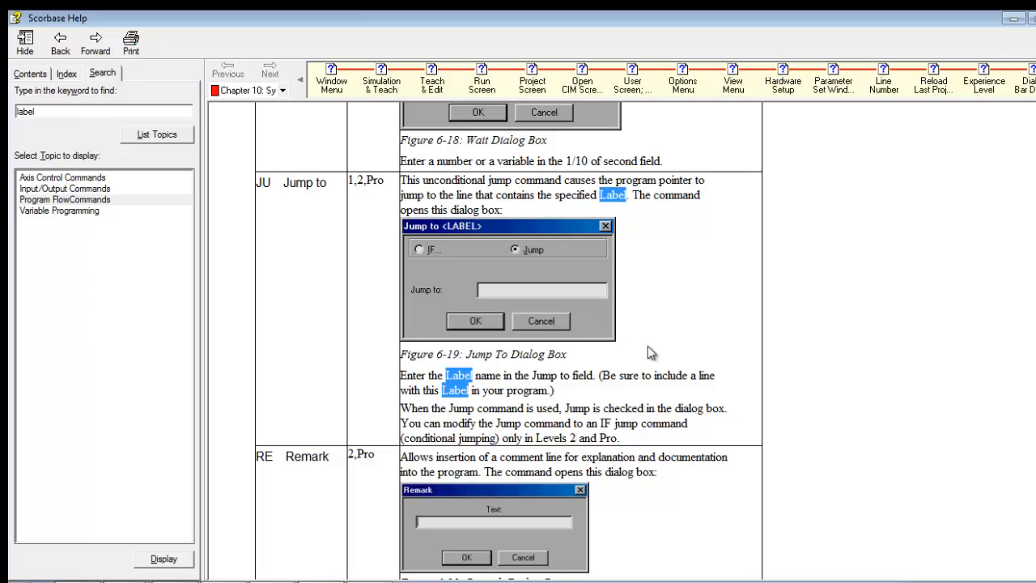
{"action": "mouse_move", "coordinate": [653, 358]}
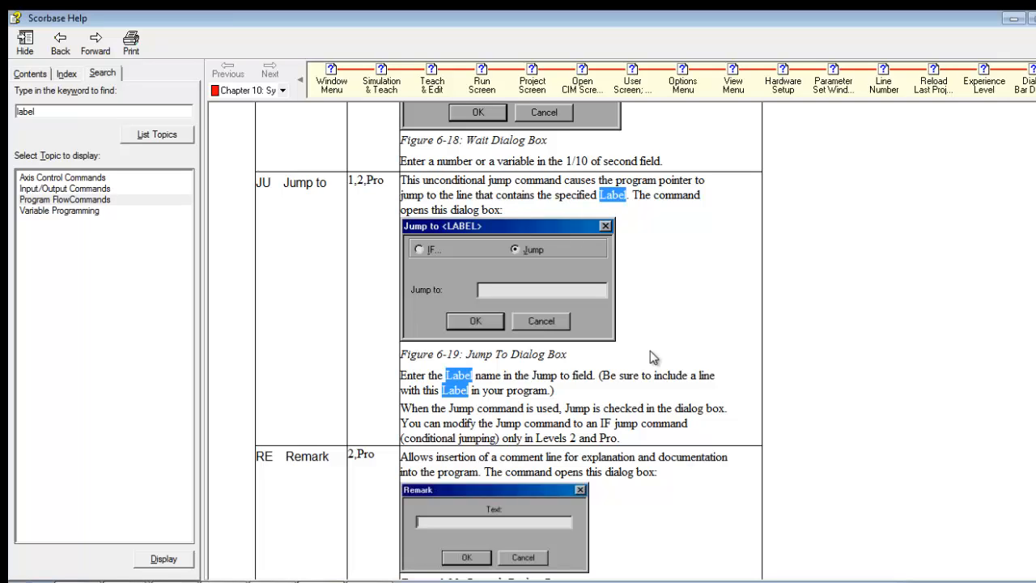
{"action": "mouse_move", "coordinate": [374, 557]}
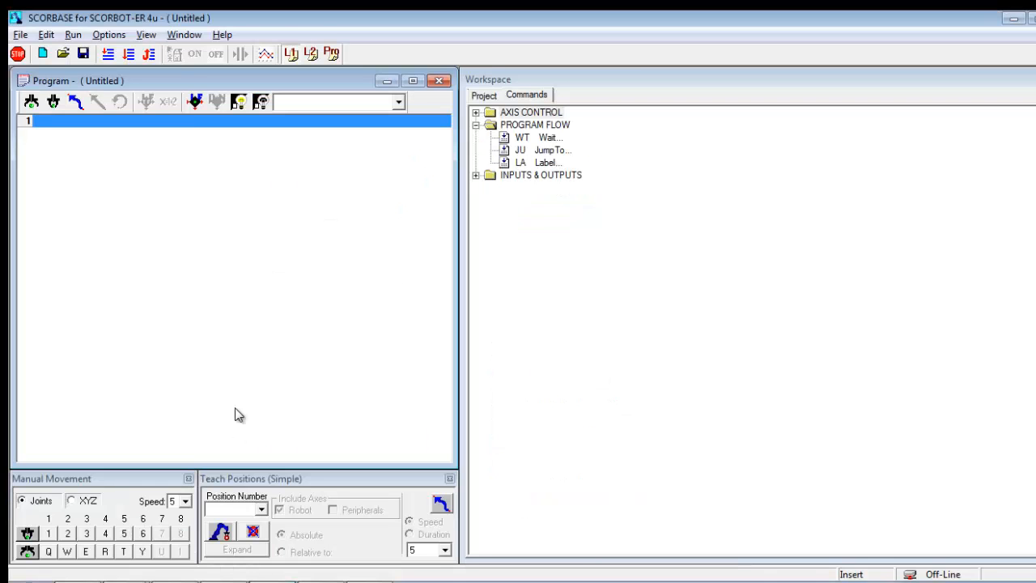
{"action": "mouse_move", "coordinate": [226, 129]}
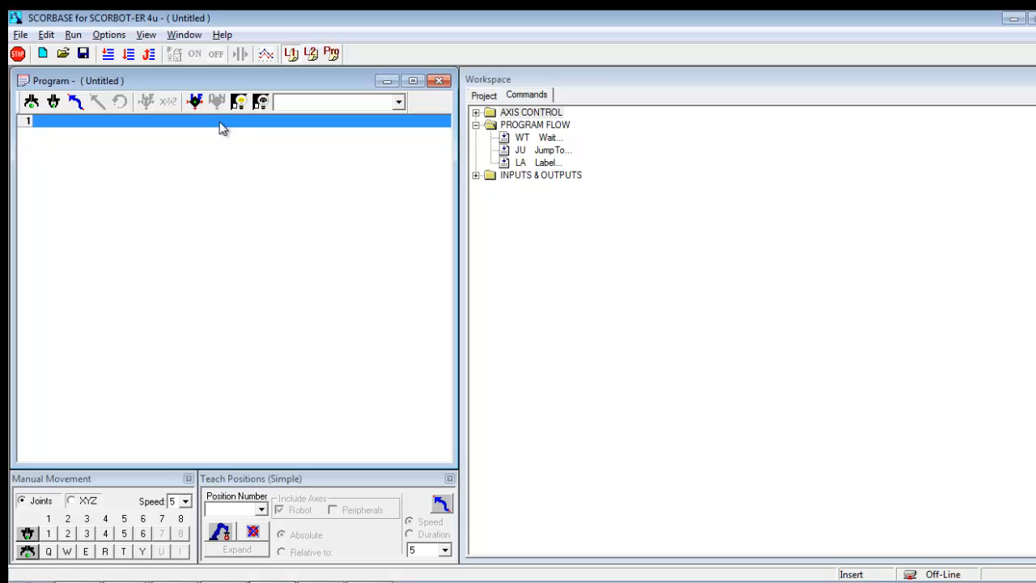
{"action": "mouse_move", "coordinate": [149, 54]}
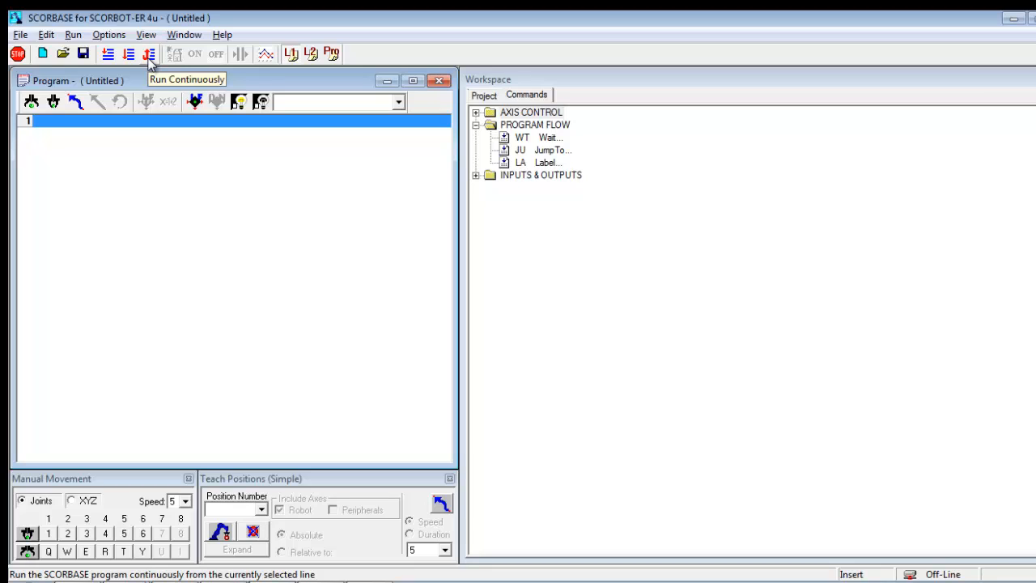
{"action": "mouse_move", "coordinate": [128, 55]}
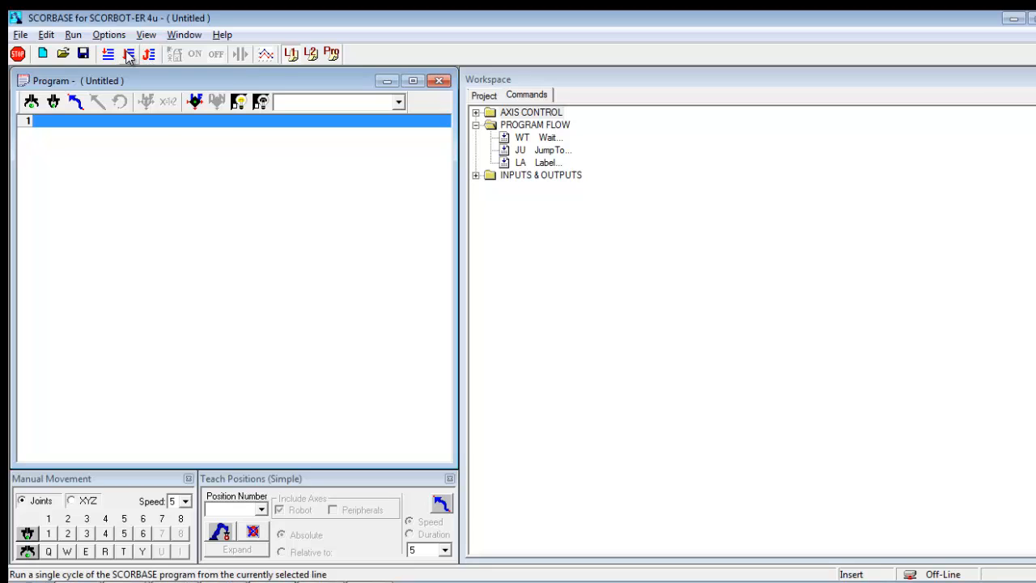
{"action": "mouse_move", "coordinate": [128, 54]}
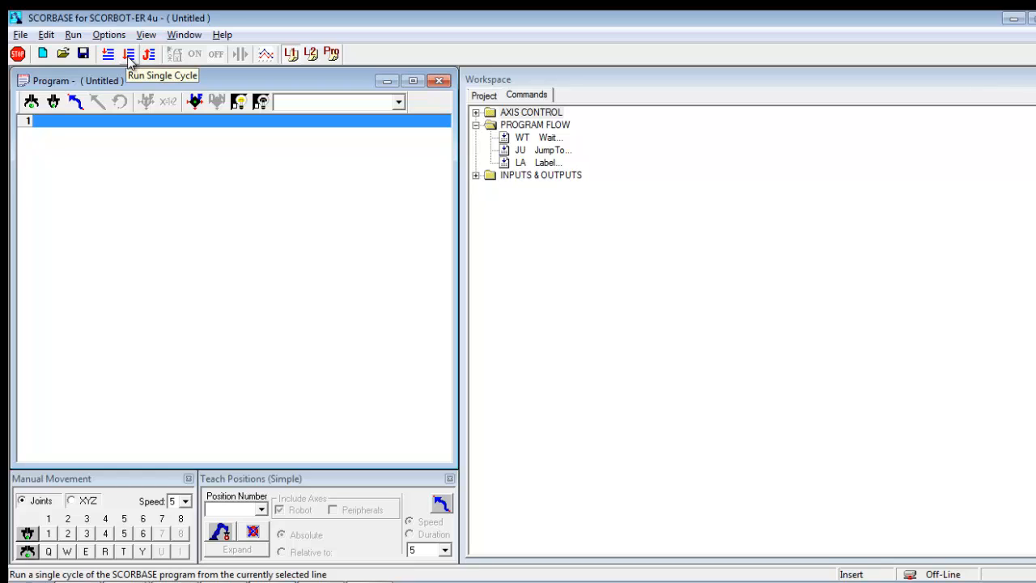
{"action": "mouse_move", "coordinate": [111, 127]}
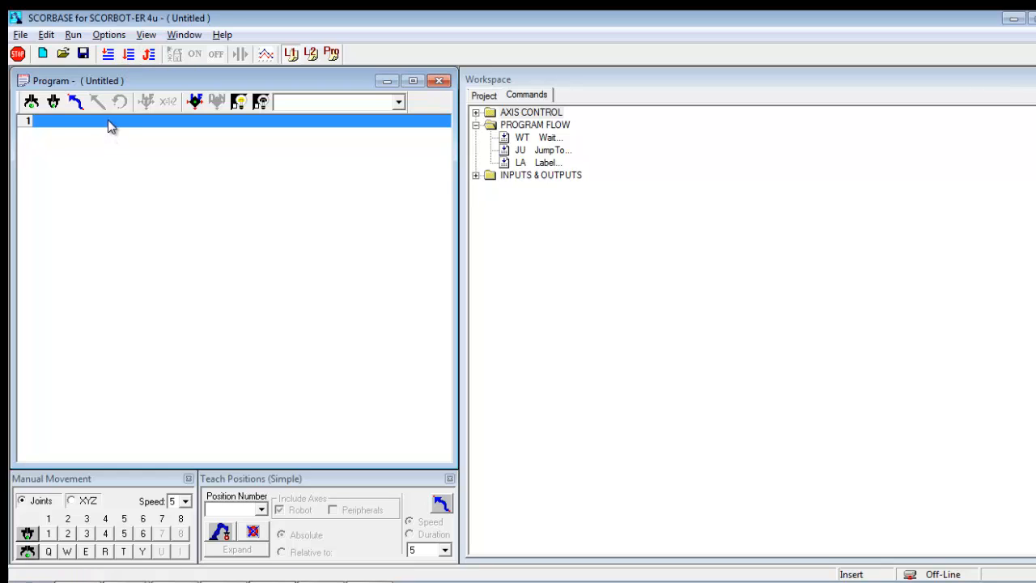
Step: Add a Label line named GETTING_GOING as line 1 of the program
{"action": "double_click", "coordinate": [547, 162]}
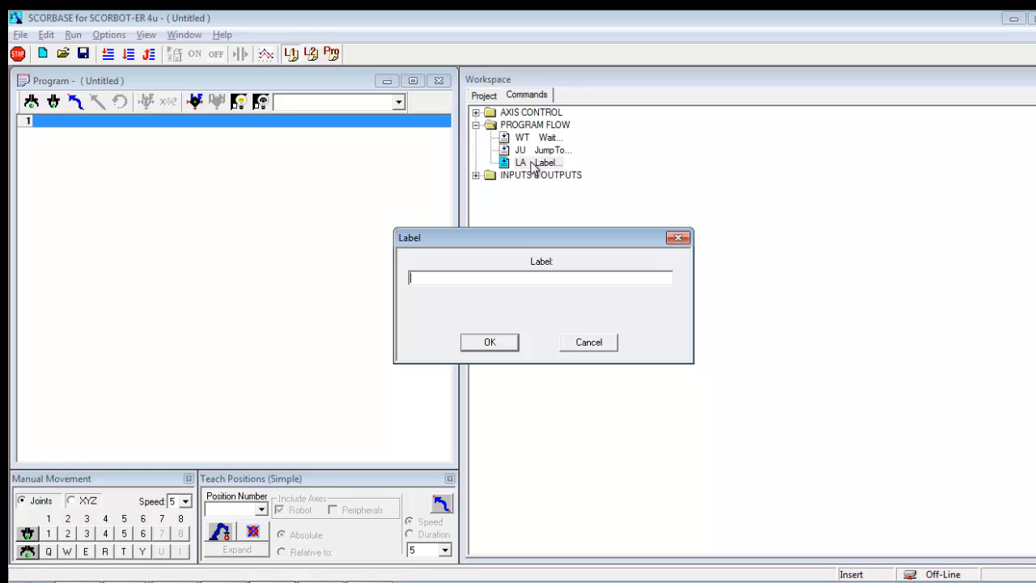
{"action": "type", "text": "GETT"}
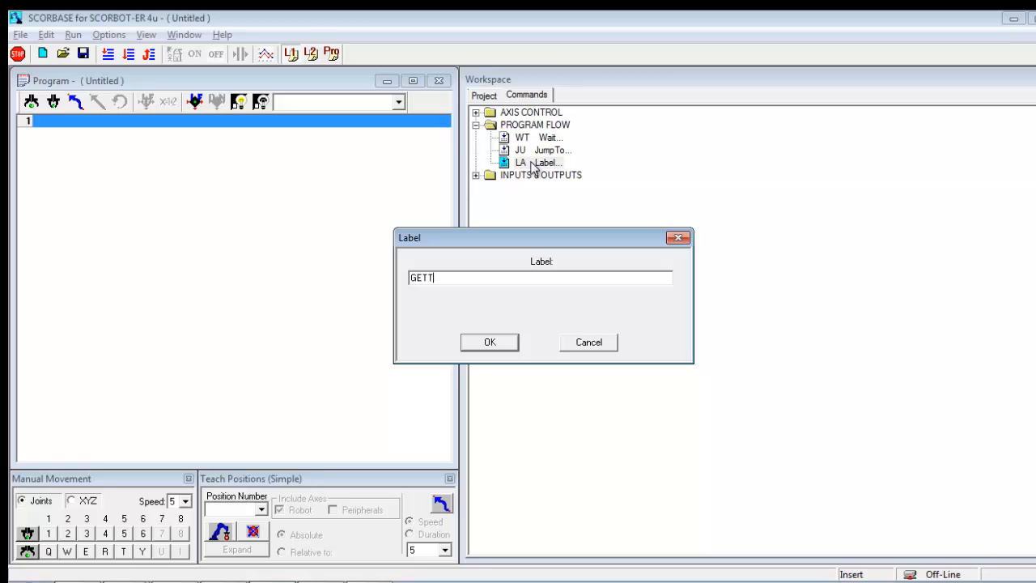
{"action": "type", "text": "NG"}
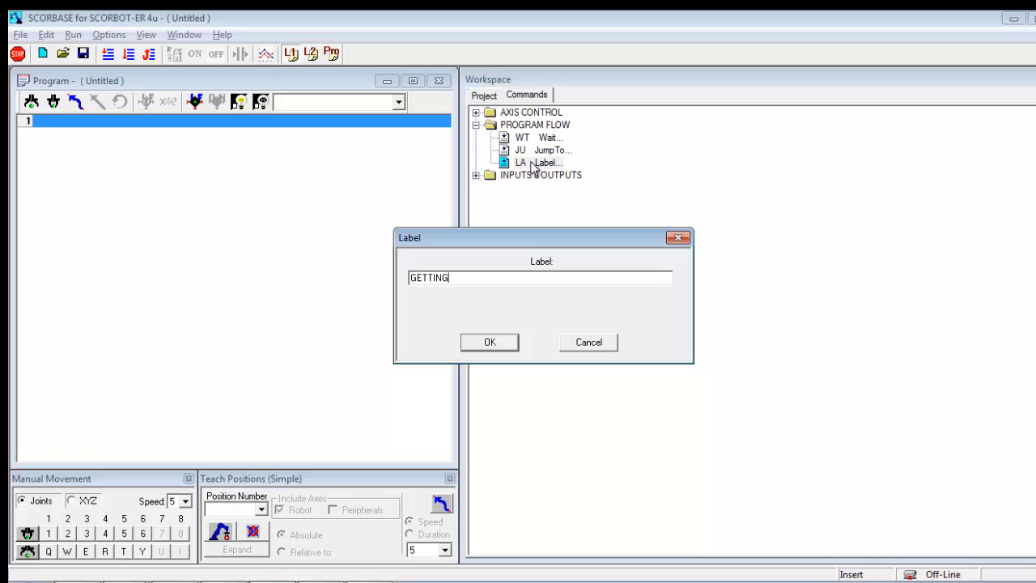
{"action": "type", "text": "_"}
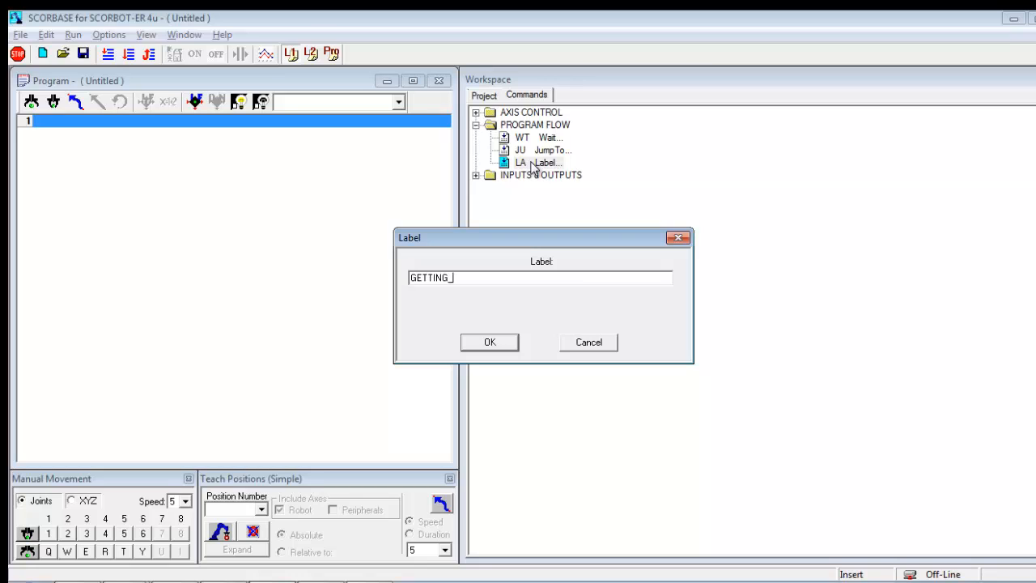
{"action": "type", "text": "GOING"}
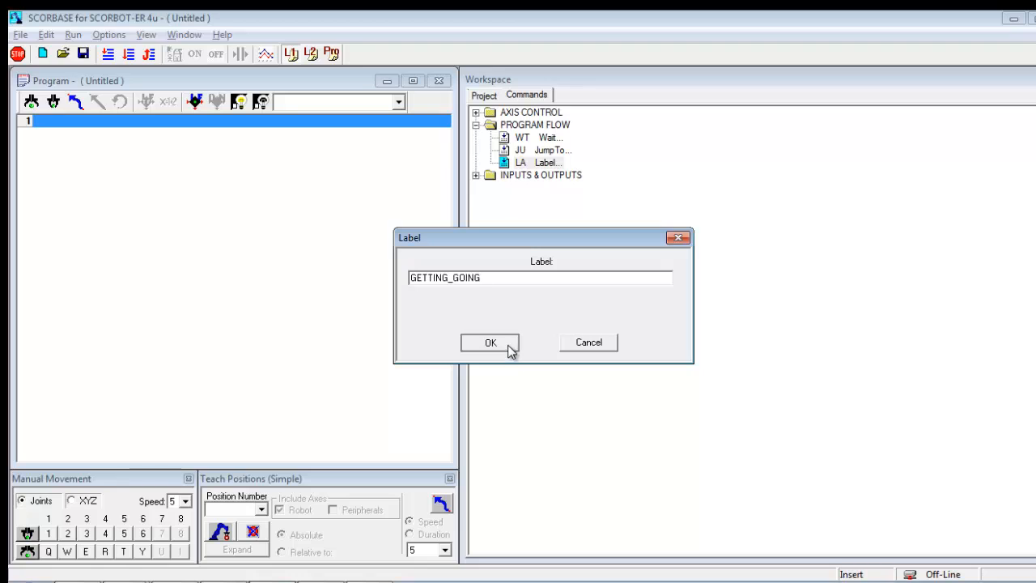
{"action": "left_click", "coordinate": [491, 342]}
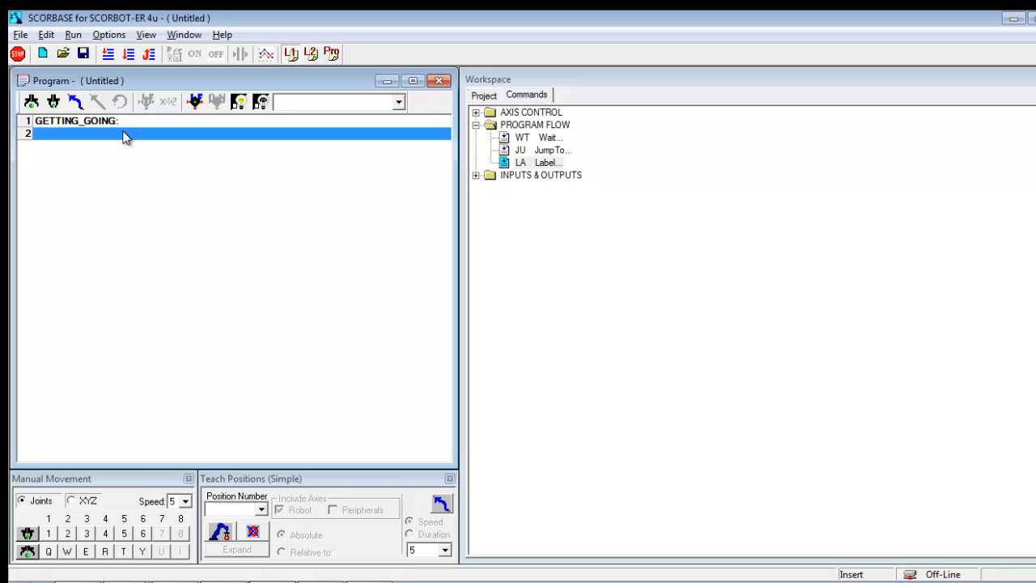
{"action": "mouse_move", "coordinate": [417, 113]}
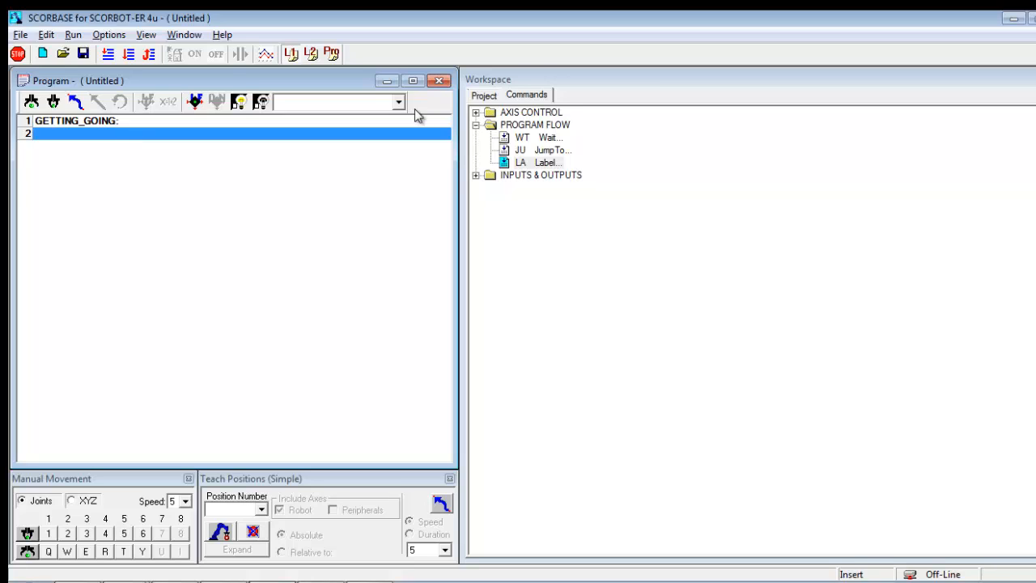
Step: Add GoToPosition moves to positions 1, 2 and 3 at speed 5
{"action": "left_click", "coordinate": [476, 112]}
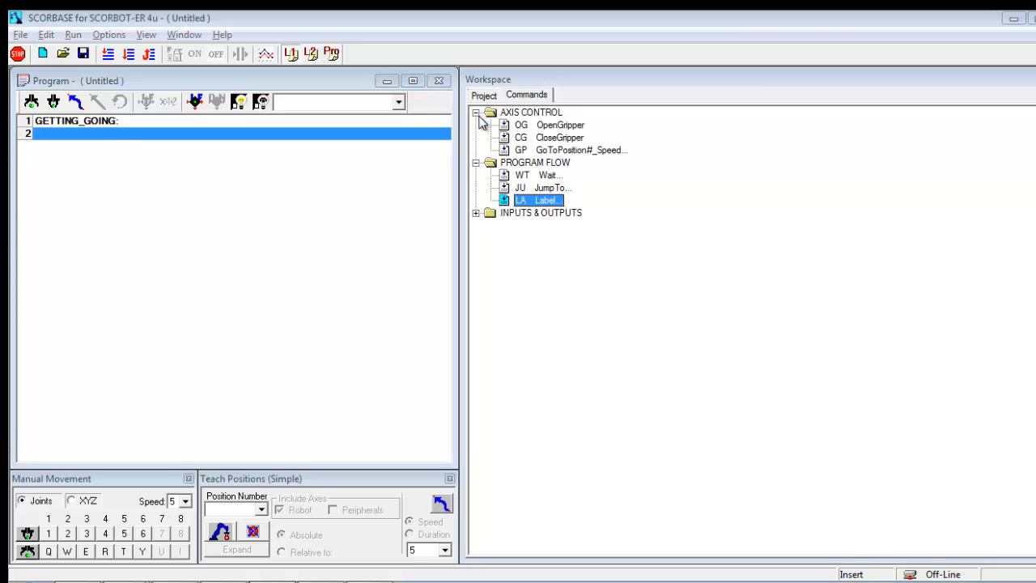
{"action": "mouse_move", "coordinate": [544, 133]}
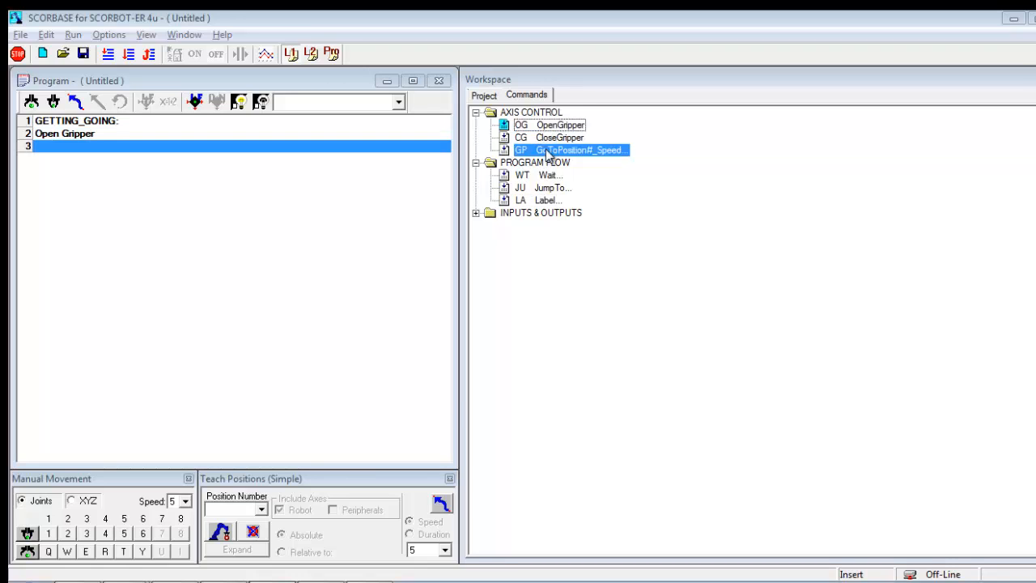
{"action": "double_click", "coordinate": [571, 150]}
{"action": "type", "text": "1"}
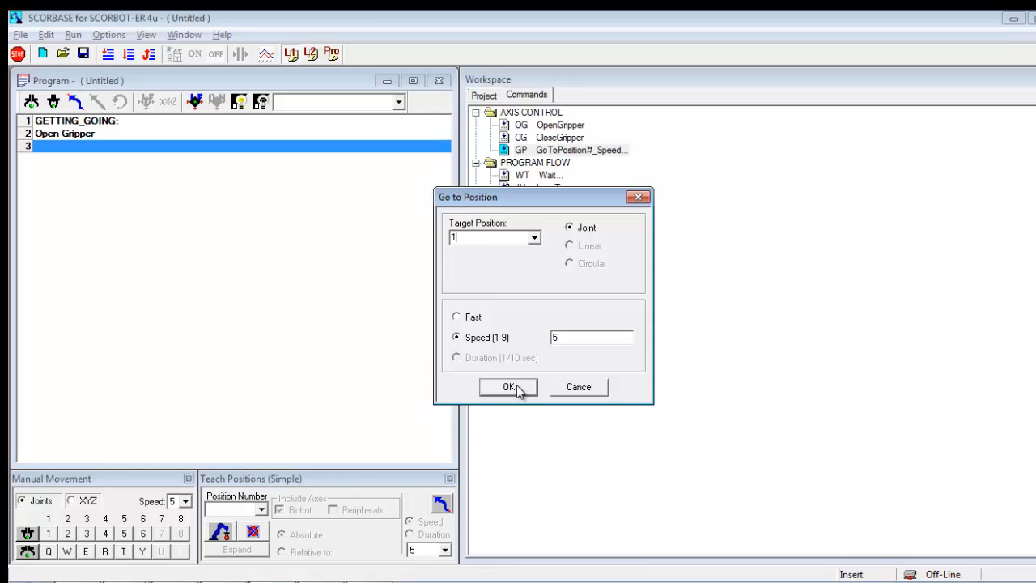
{"action": "left_click", "coordinate": [509, 387]}
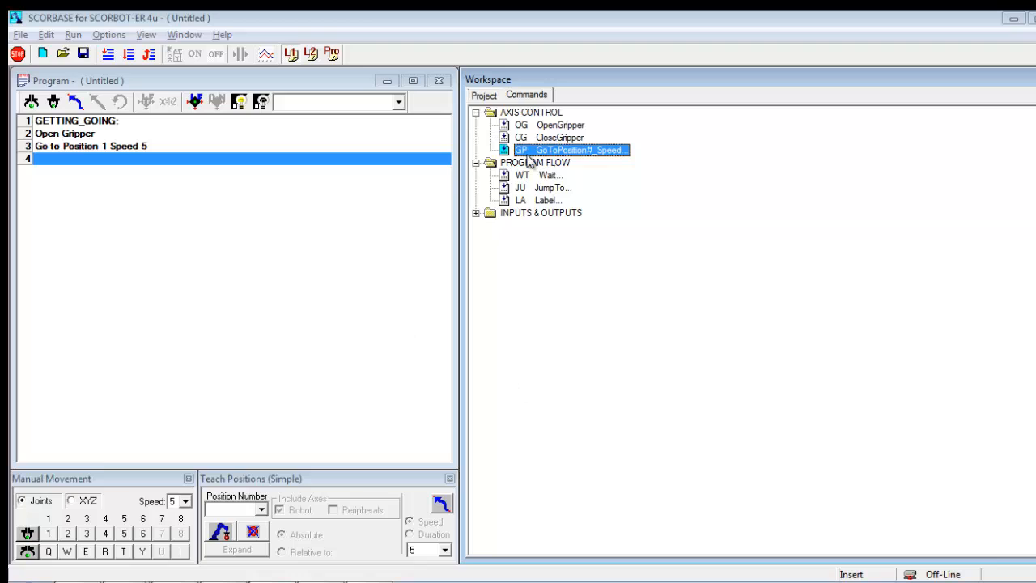
{"action": "double_click", "coordinate": [571, 150]}
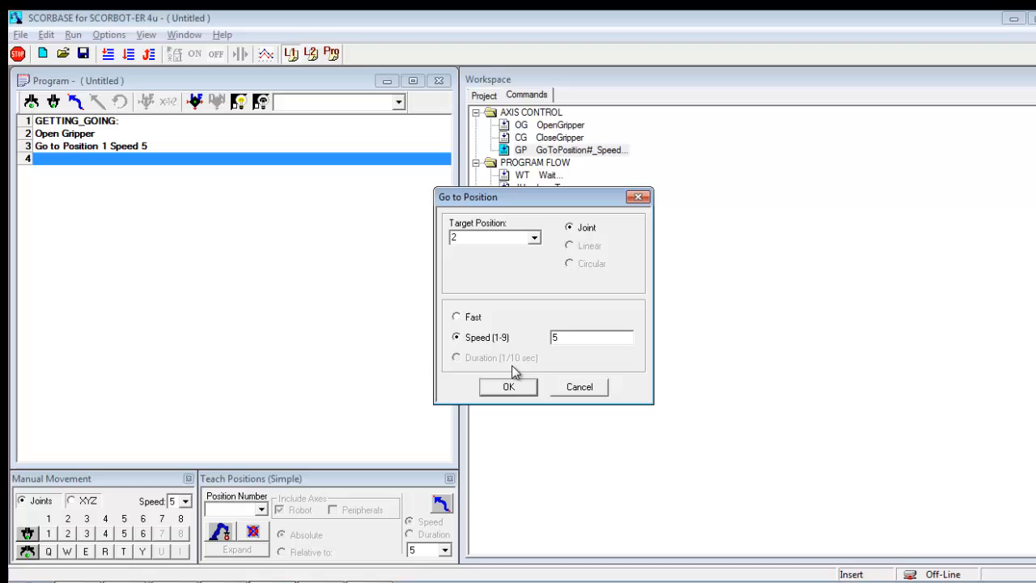
{"action": "left_click", "coordinate": [508, 386]}
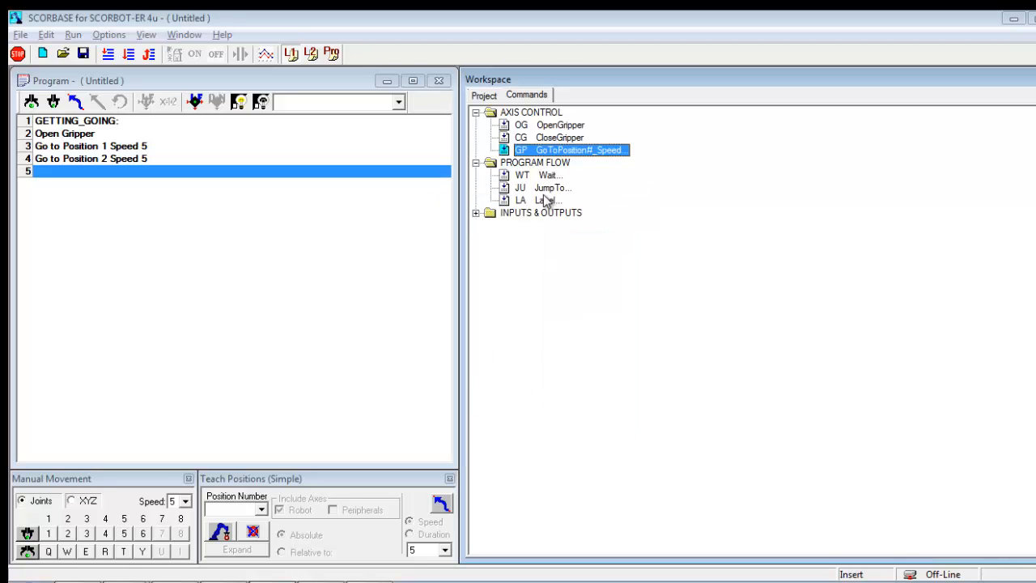
{"action": "mouse_move", "coordinate": [562, 150]}
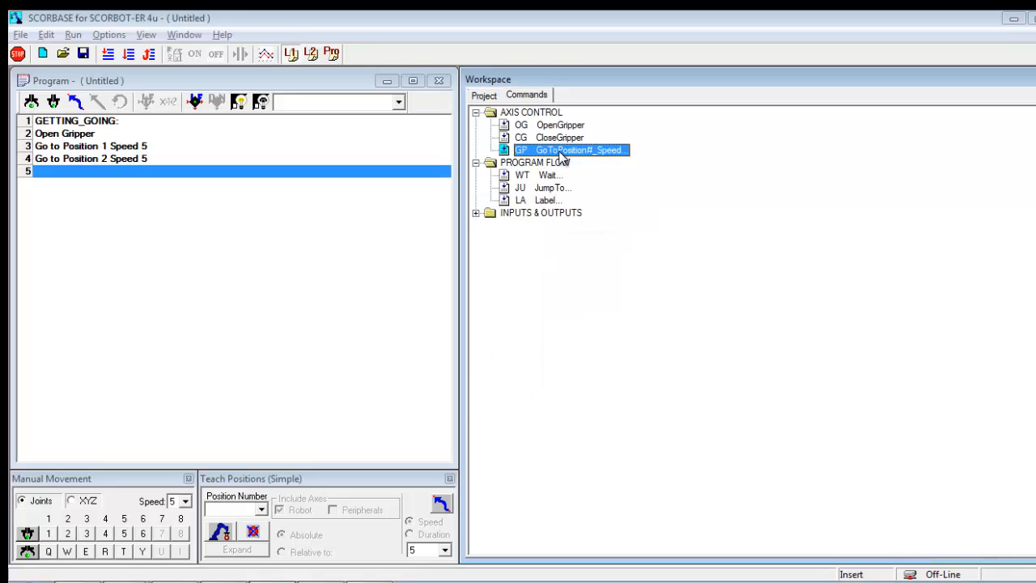
{"action": "double_click", "coordinate": [571, 150]}
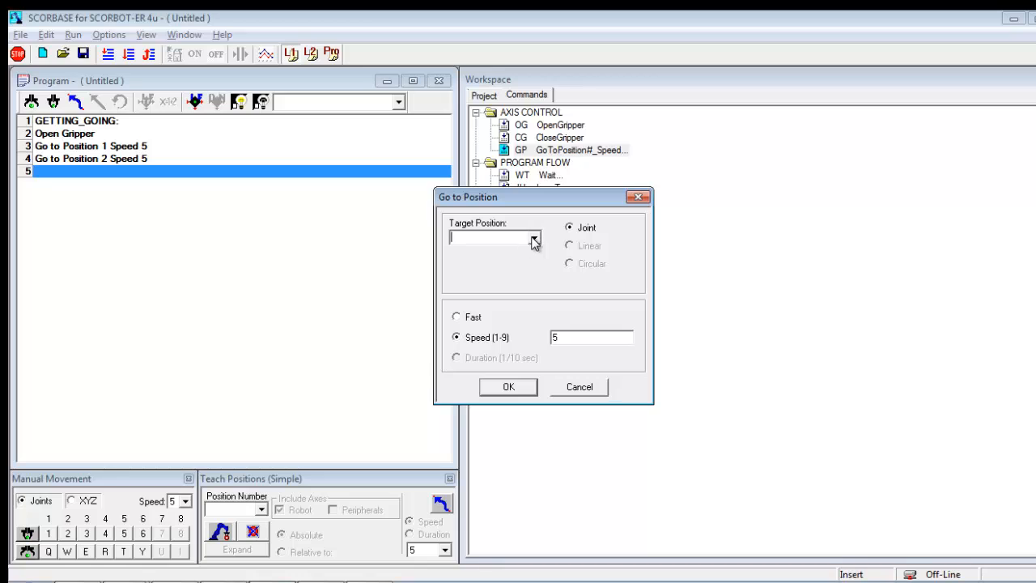
{"action": "left_click", "coordinate": [507, 387]}
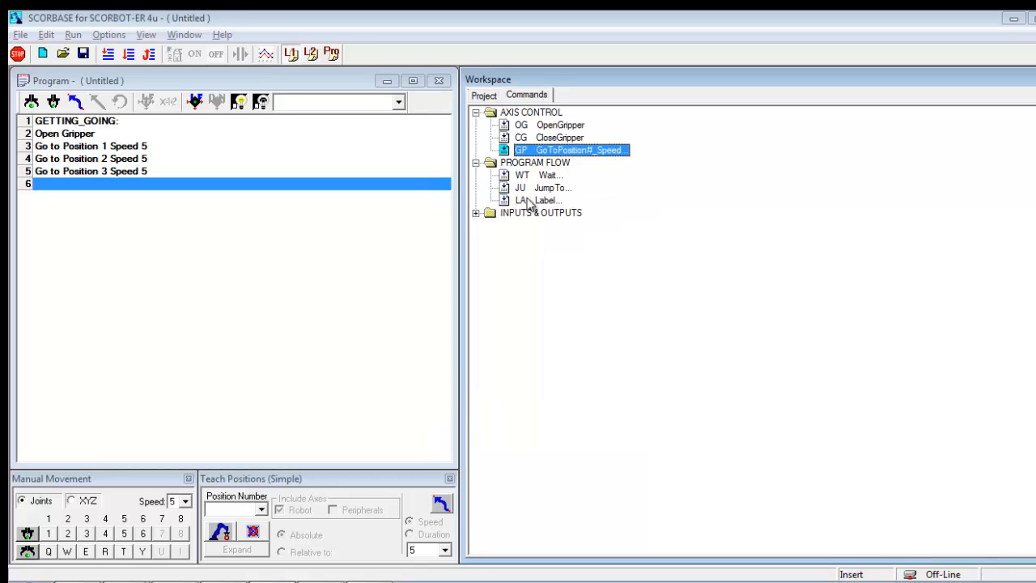
Step: Add CloseGripper, a move to position 8, then OpenGripper as lines 6-8
{"action": "double_click", "coordinate": [560, 137]}
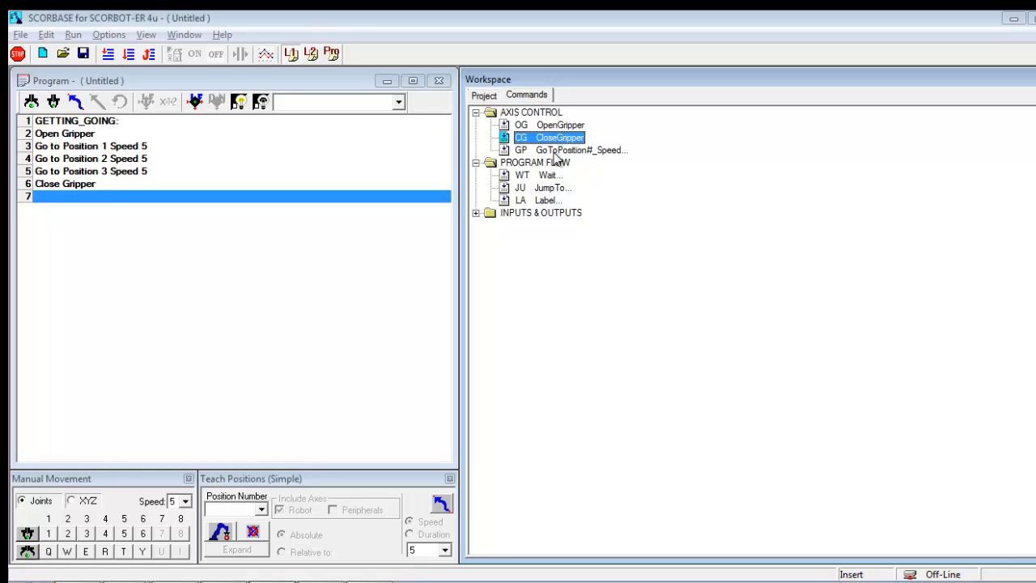
{"action": "double_click", "coordinate": [581, 150]}
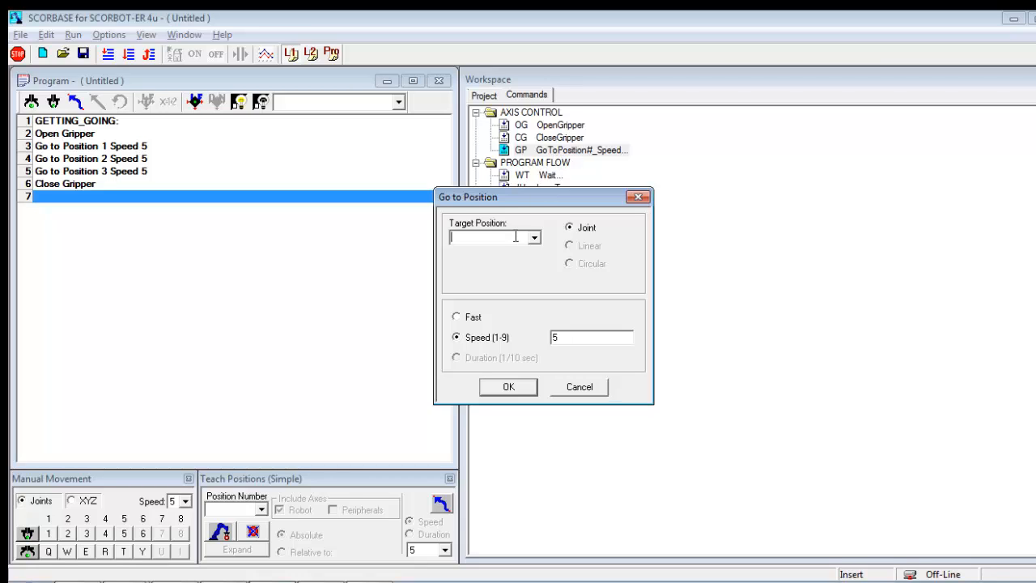
{"action": "type", "text": "8"}
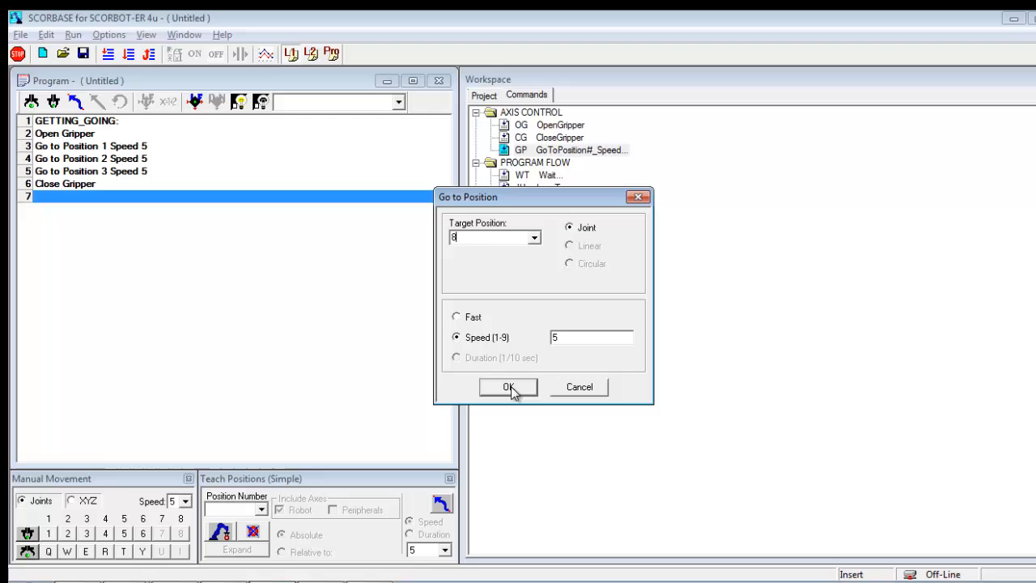
{"action": "left_click", "coordinate": [507, 387]}
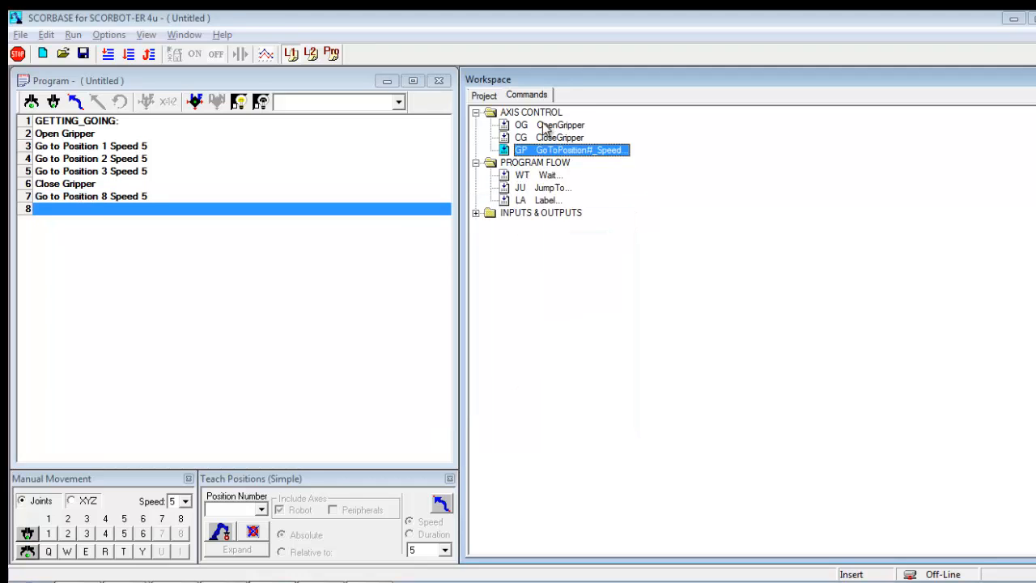
{"action": "double_click", "coordinate": [560, 125]}
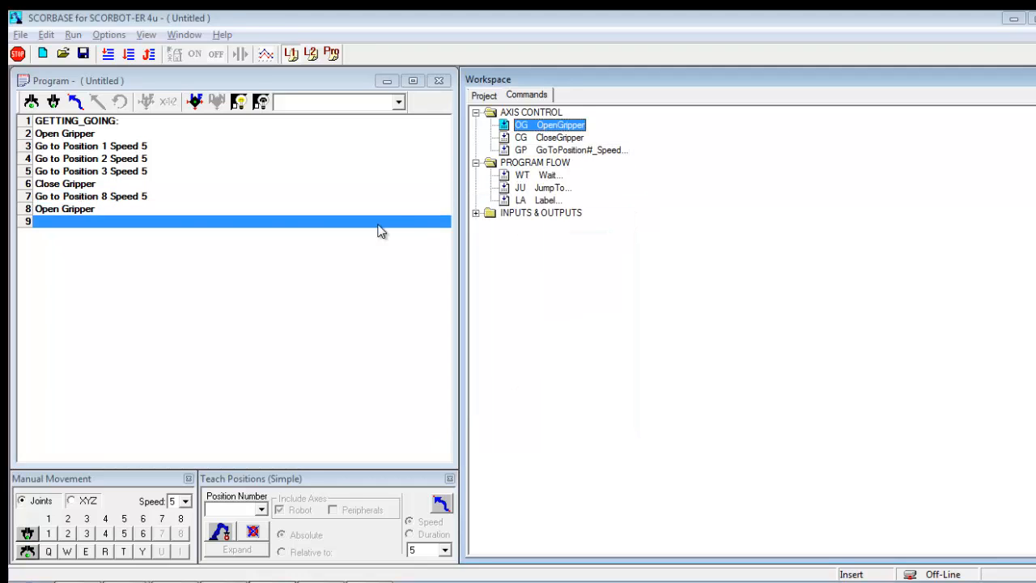
{"action": "mouse_move", "coordinate": [470, 130]}
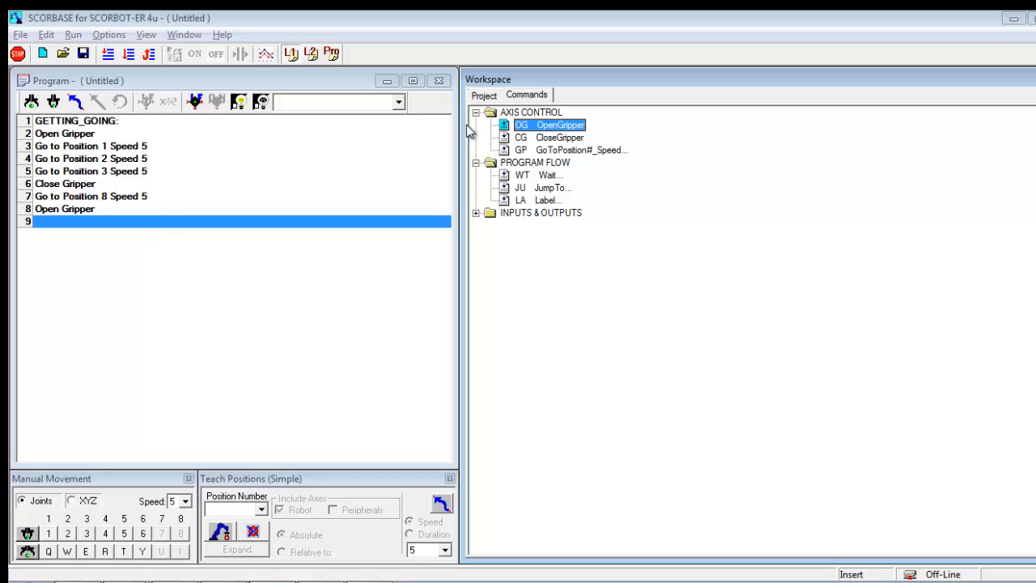
{"action": "mouse_move", "coordinate": [461, 156]}
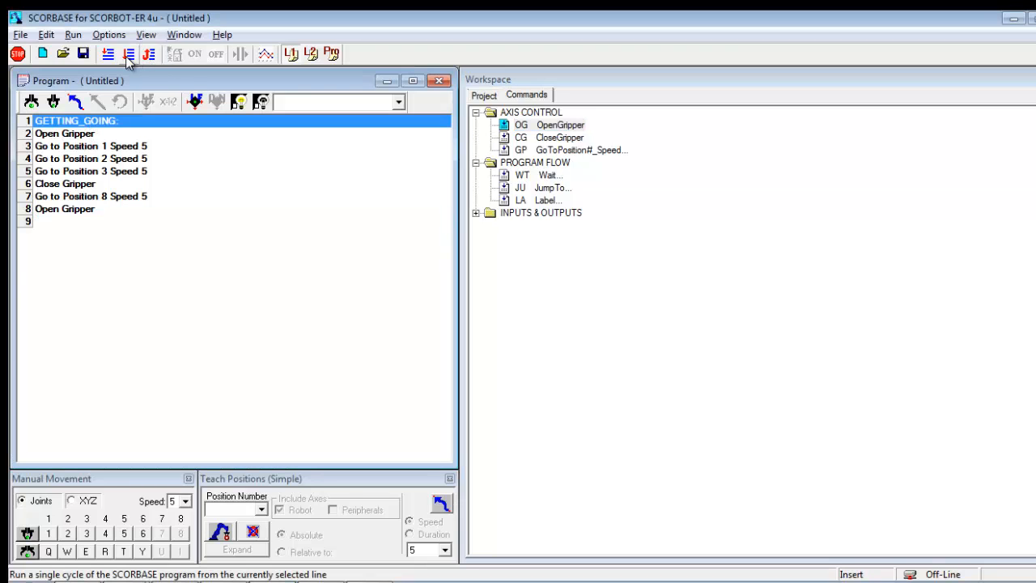
{"action": "mouse_move", "coordinate": [172, 206]}
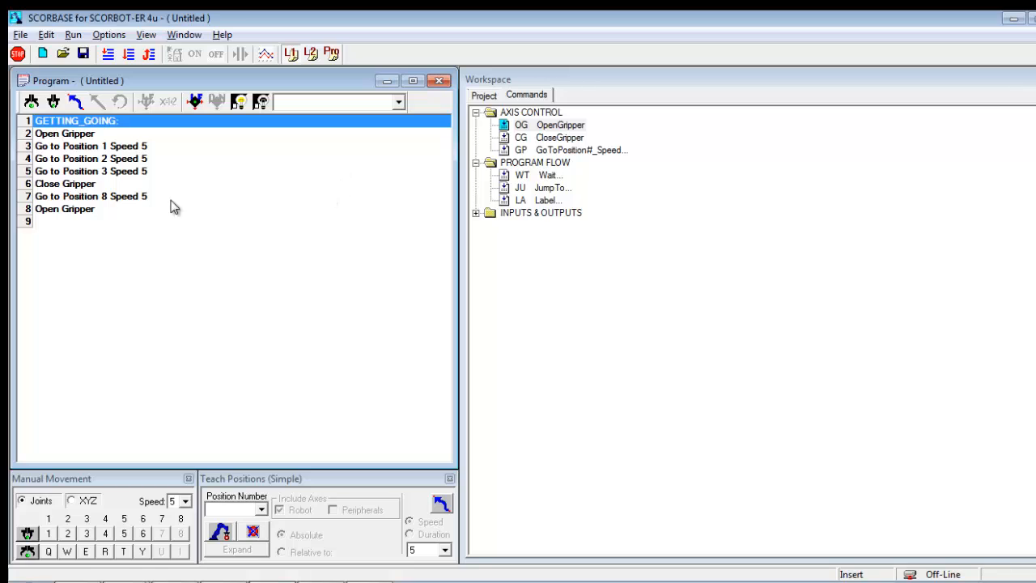
{"action": "left_click", "coordinate": [243, 221]}
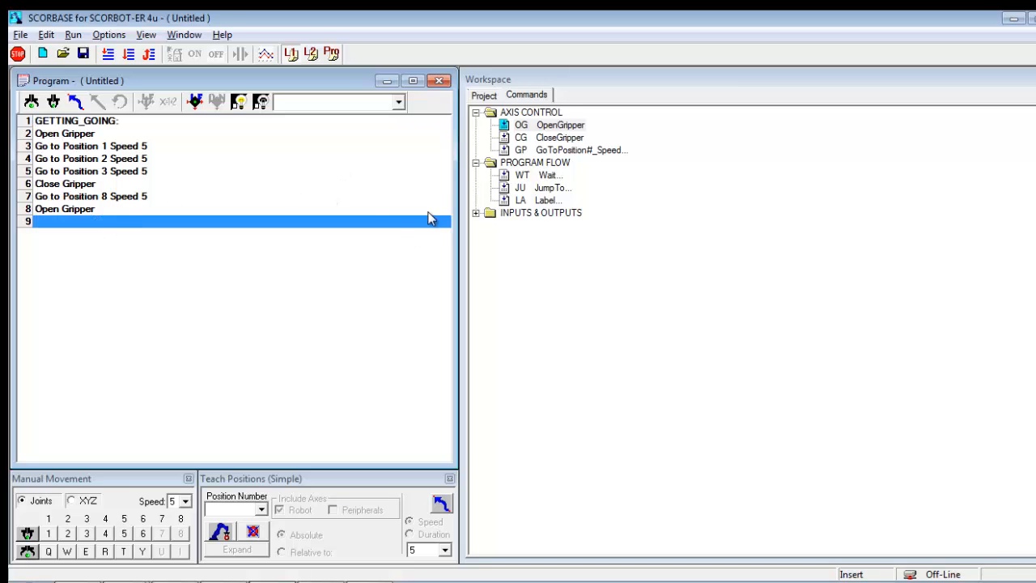
{"action": "double_click", "coordinate": [553, 187]}
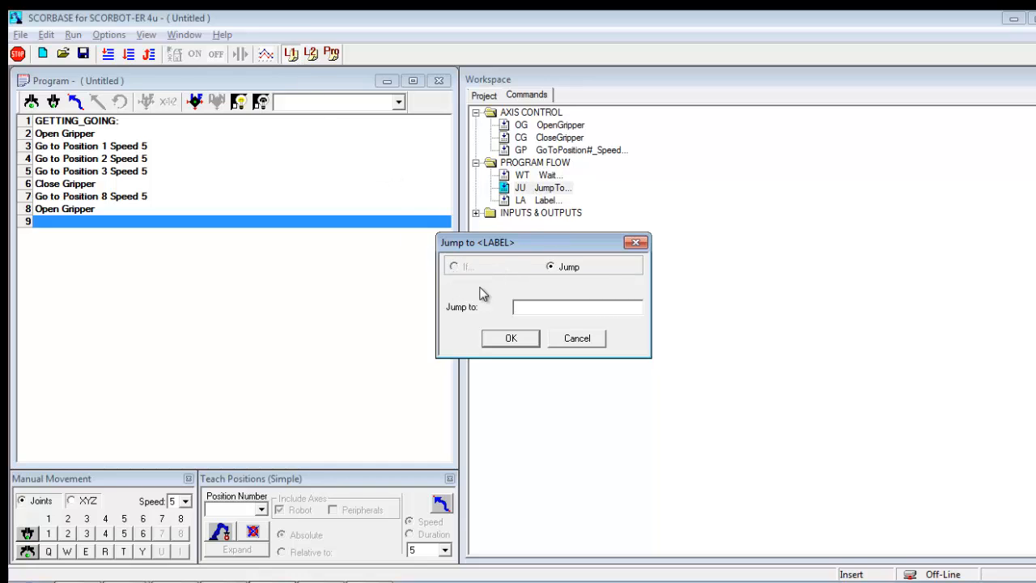
{"action": "mouse_move", "coordinate": [564, 282]}
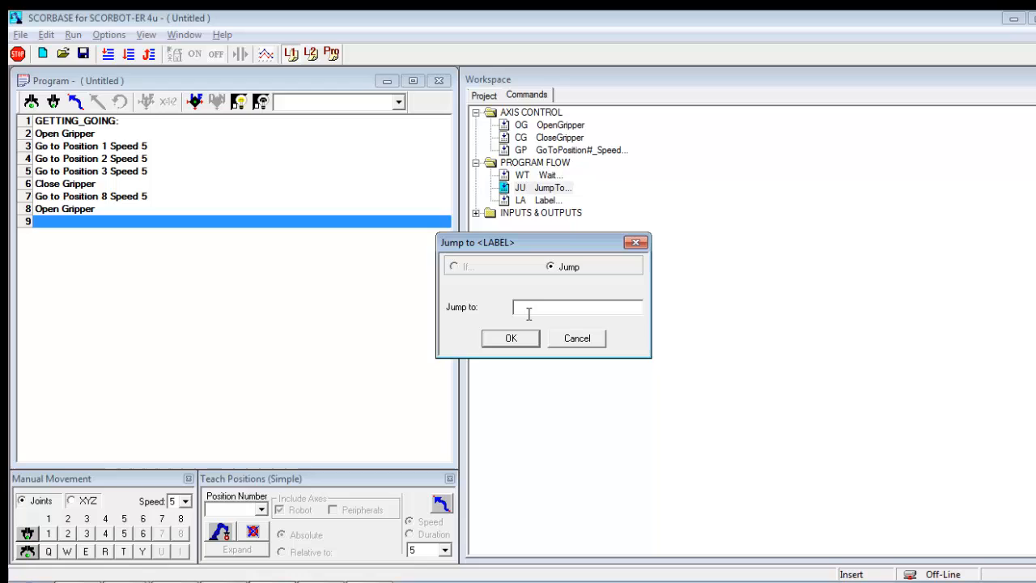
Step: Set line 9 to Jump to GETTING_GOING and select line 1 to run from
{"action": "type", "text": "GETTI"}
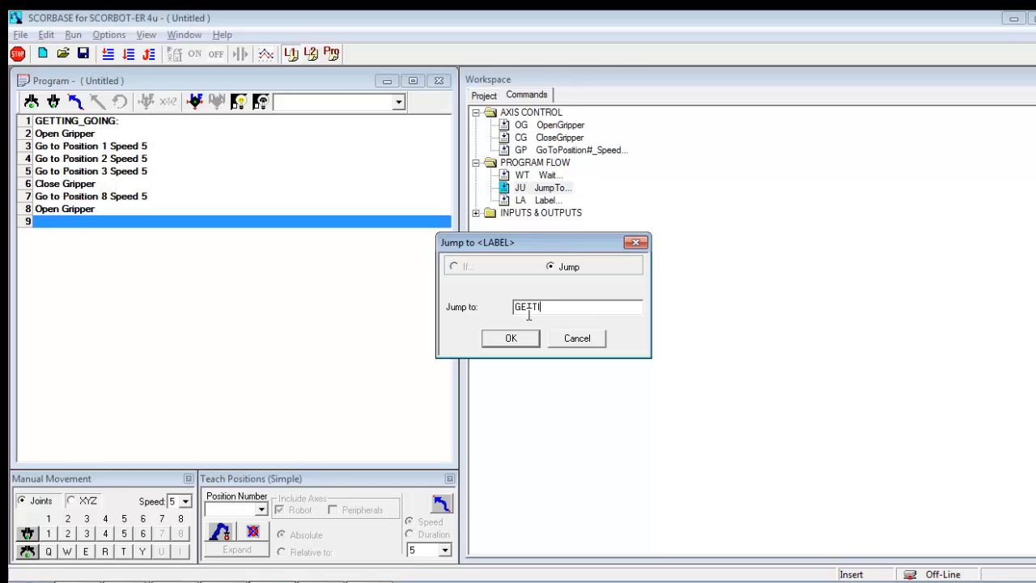
{"action": "type", "text": "NG_"}
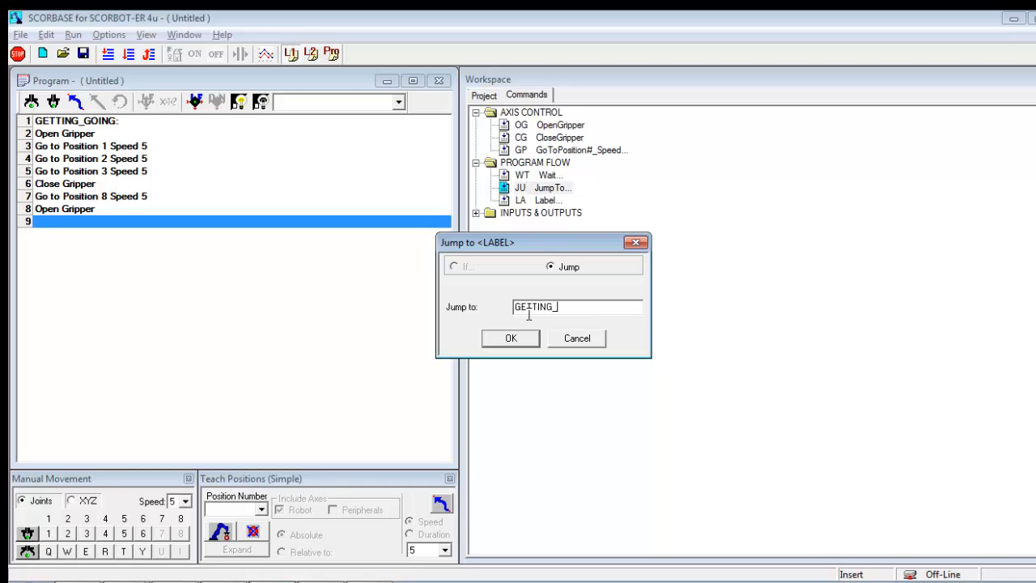
{"action": "type", "text": "GOING"}
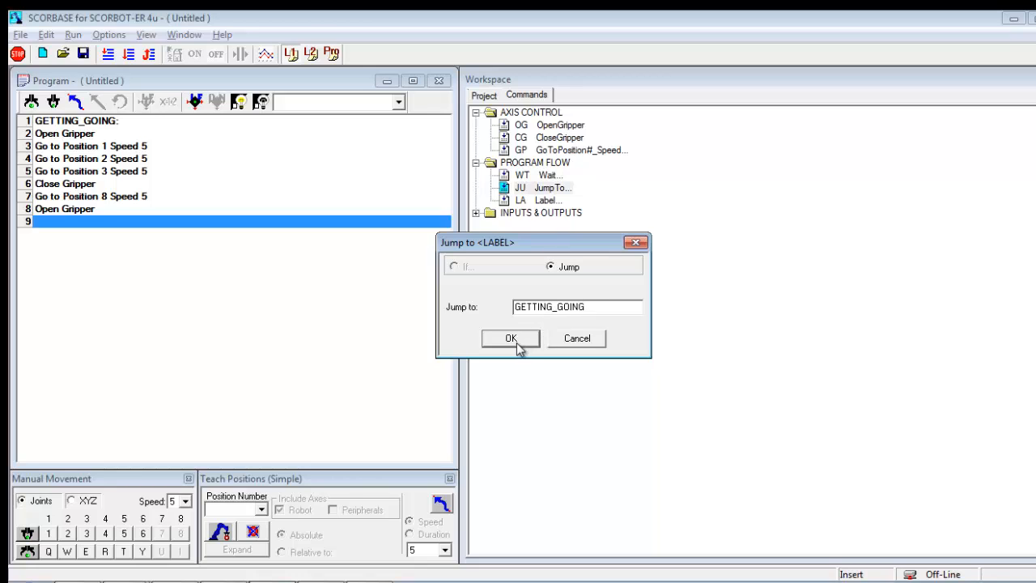
{"action": "left_click", "coordinate": [510, 338]}
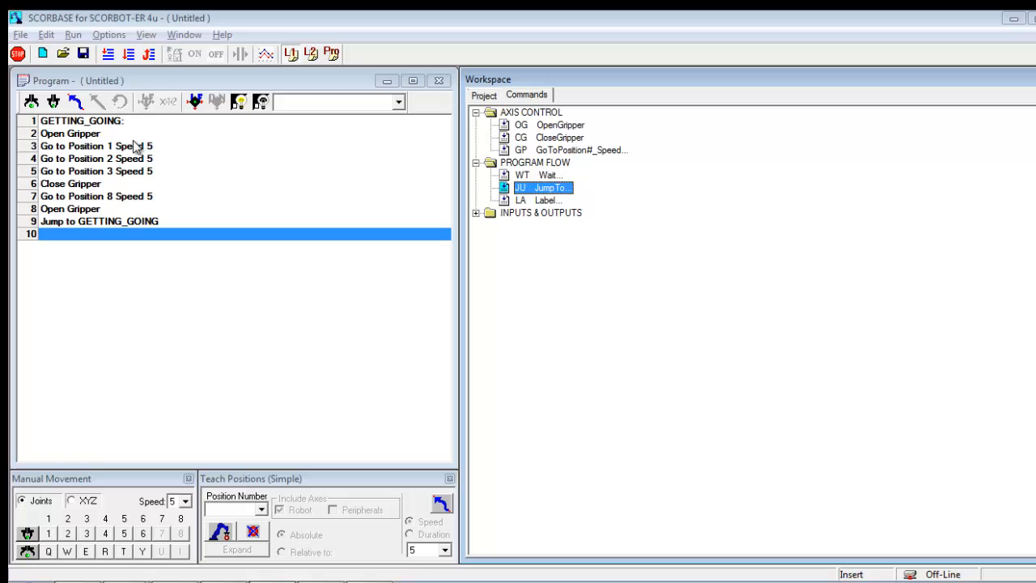
{"action": "left_click", "coordinate": [81, 120]}
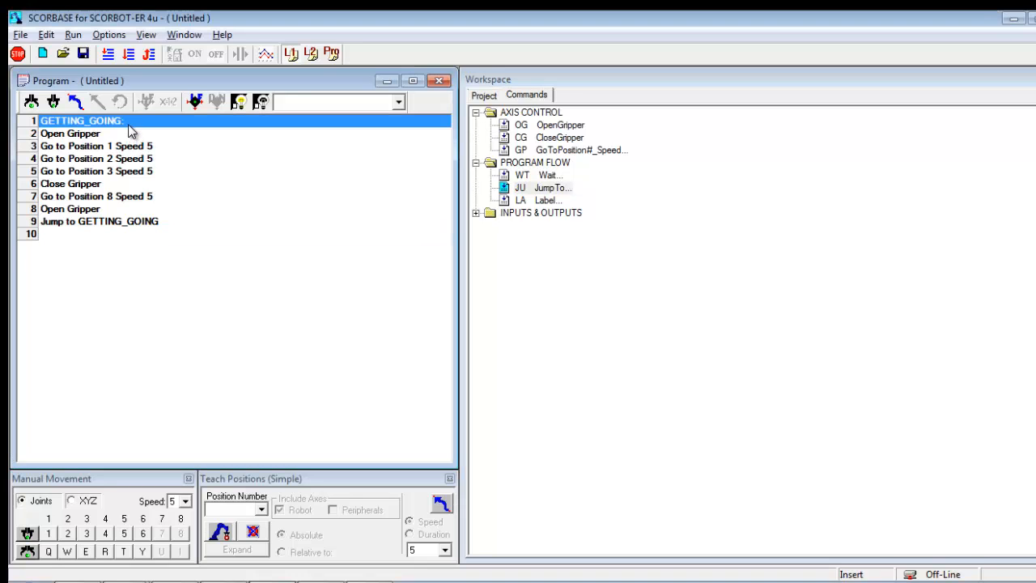
{"action": "mouse_move", "coordinate": [126, 120]}
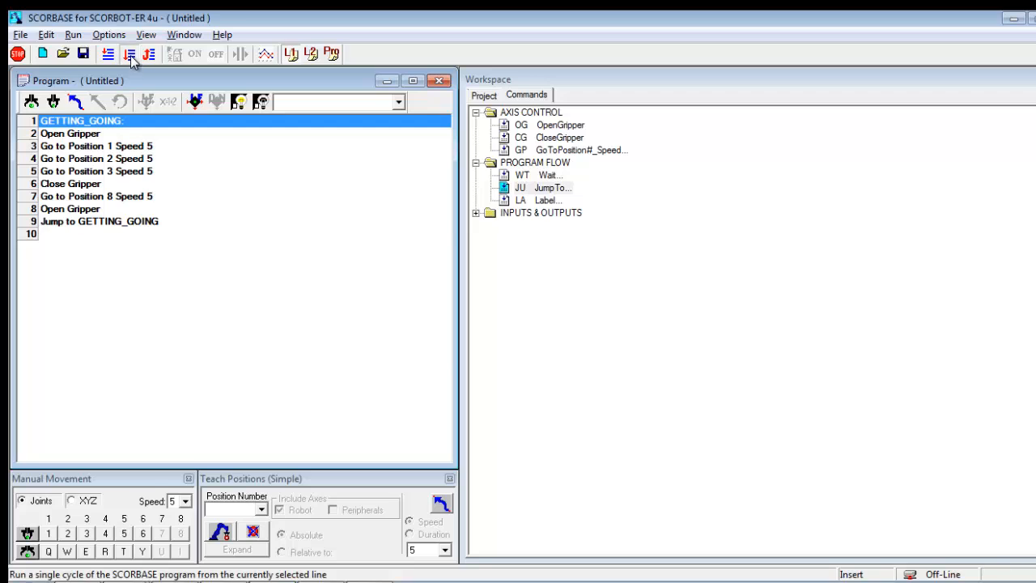
{"action": "left_click", "coordinate": [129, 54]}
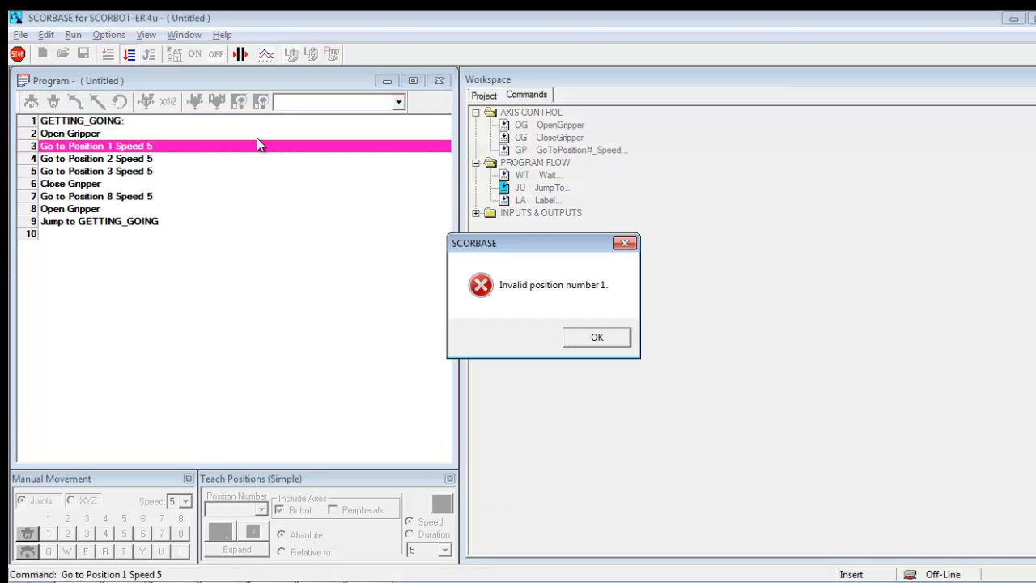
{"action": "mouse_move", "coordinate": [597, 337]}
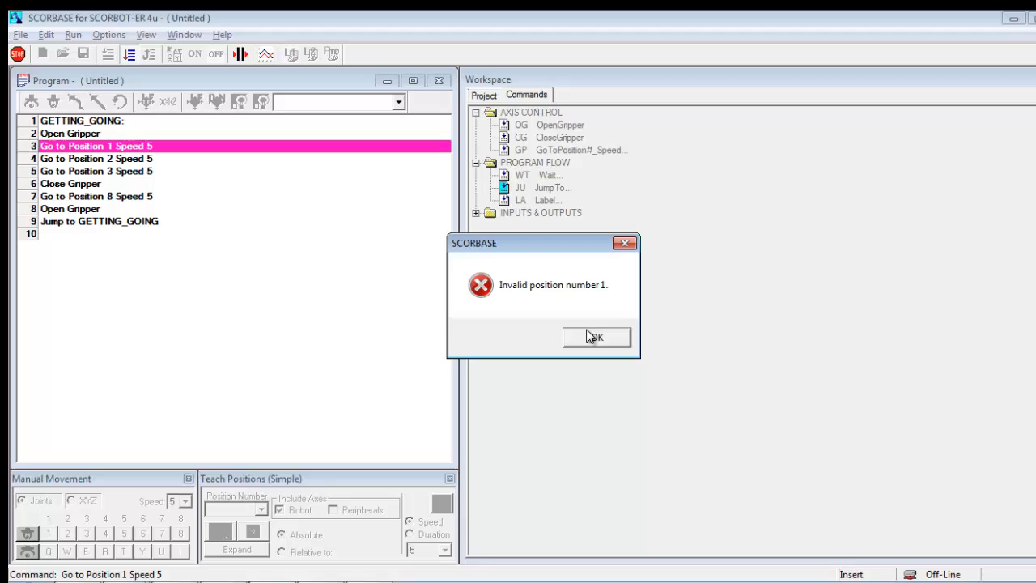
{"action": "left_click", "coordinate": [596, 337]}
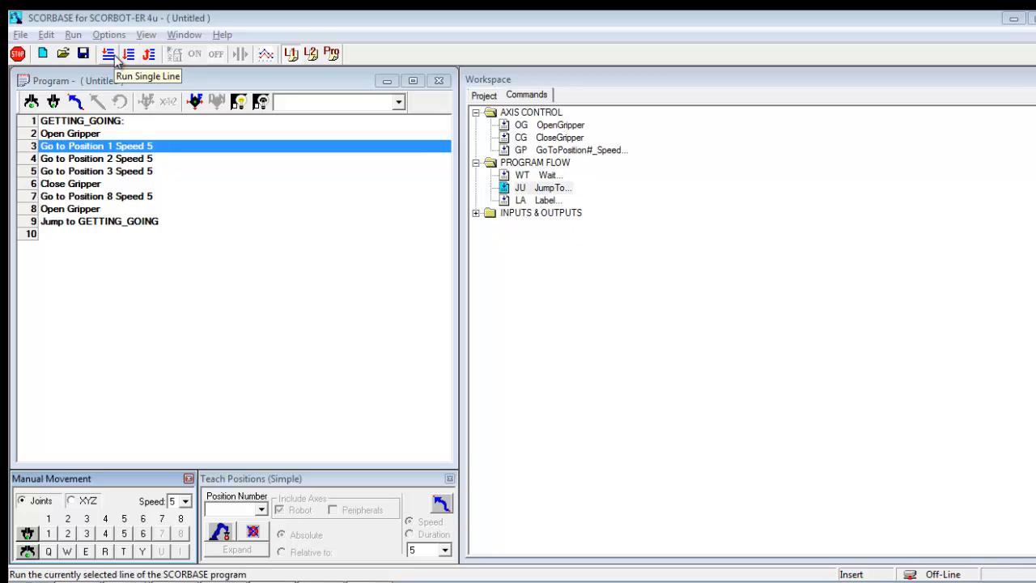
{"action": "left_click", "coordinate": [108, 53]}
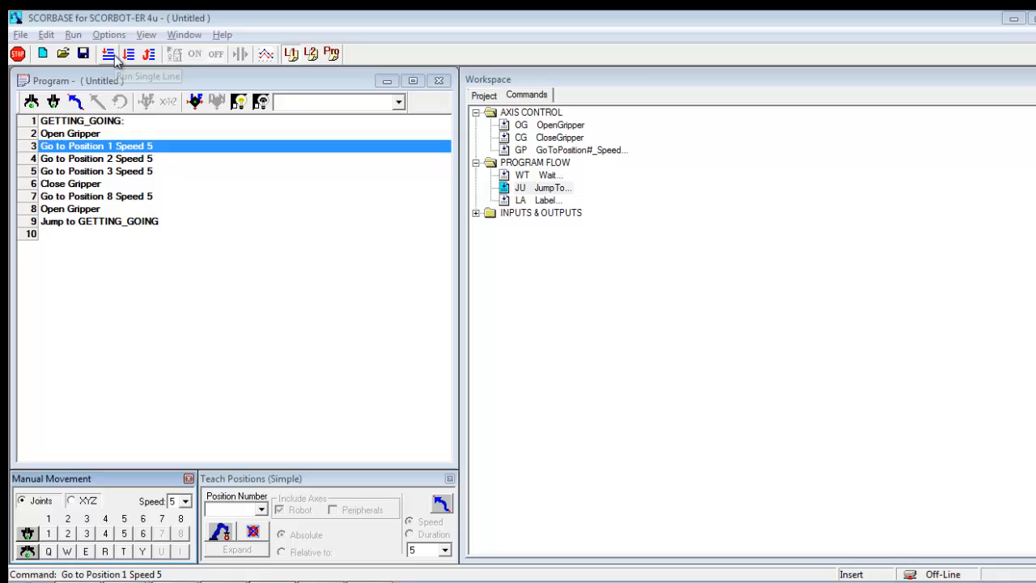
{"action": "left_click", "coordinate": [109, 53]}
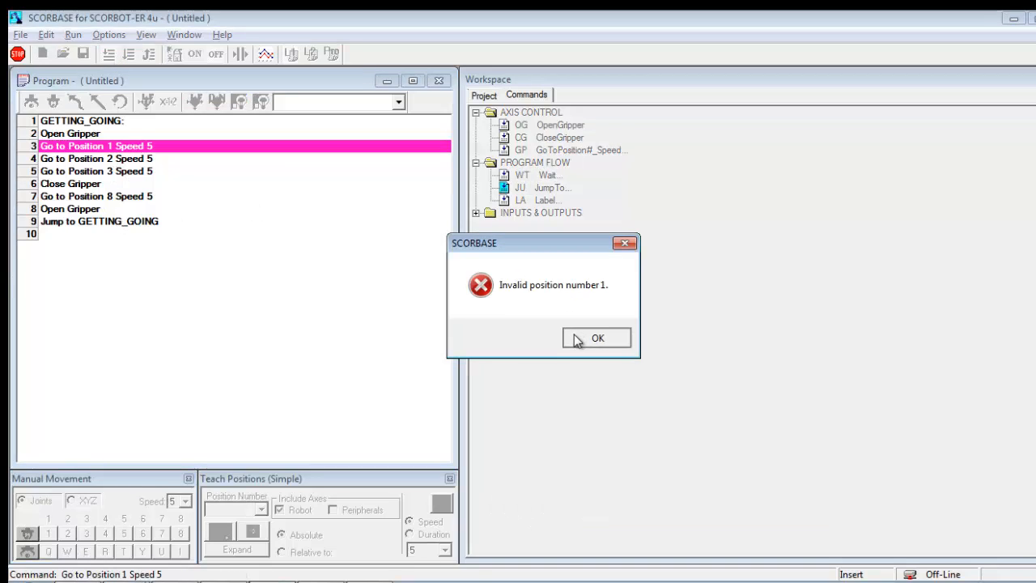
{"action": "left_click", "coordinate": [598, 338]}
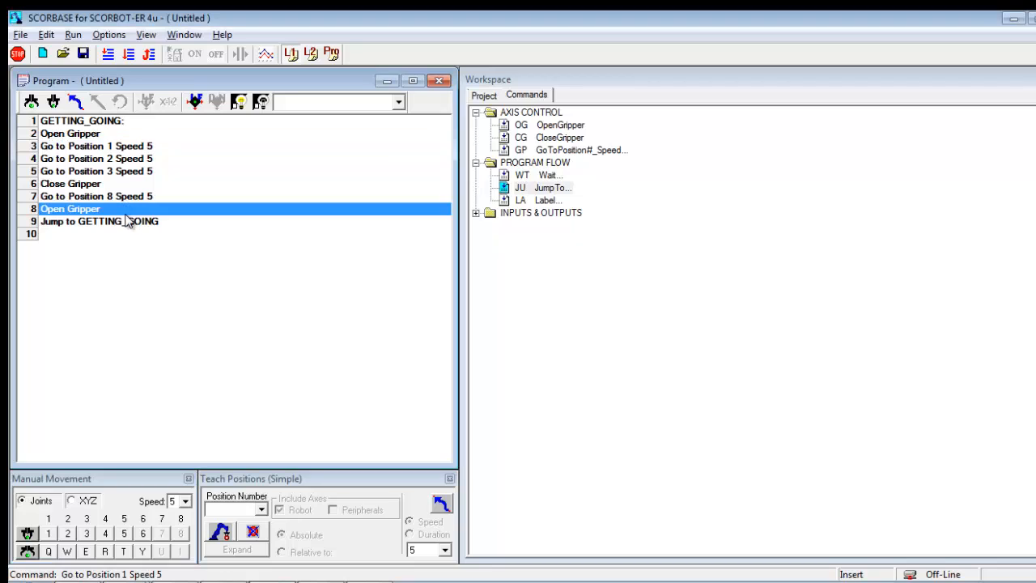
{"action": "mouse_move", "coordinate": [128, 54]}
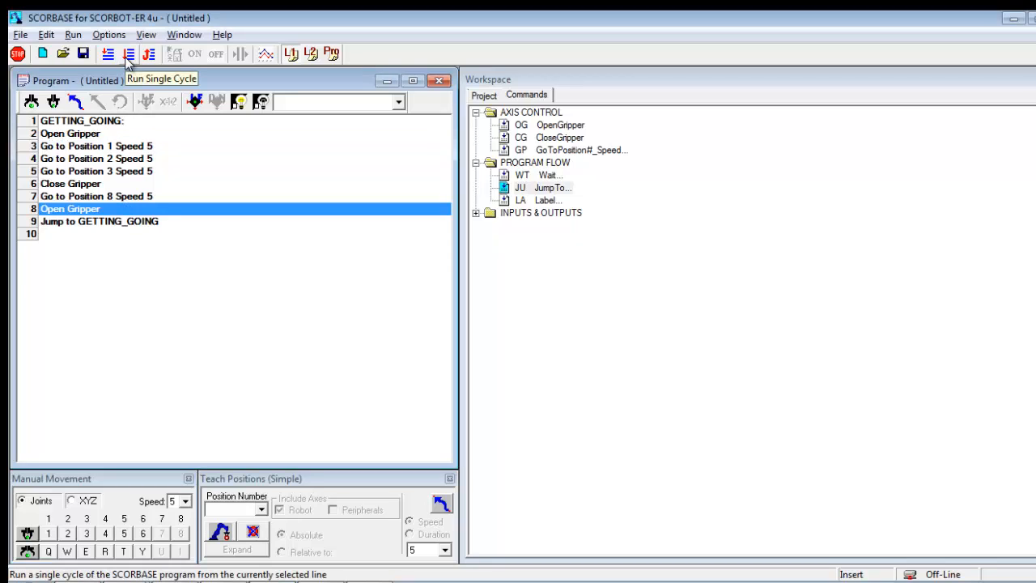
{"action": "left_click", "coordinate": [129, 54]}
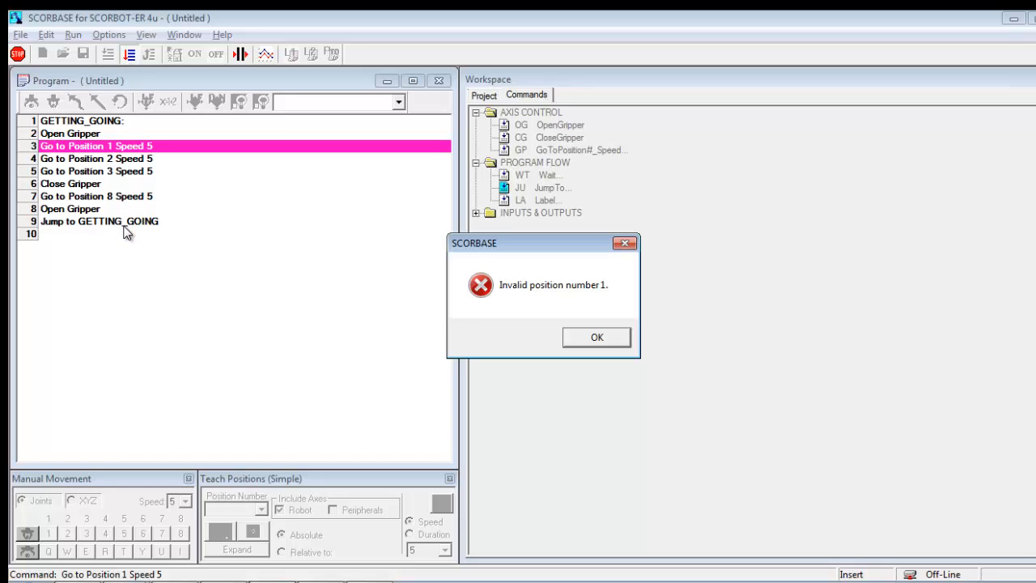
{"action": "mouse_move", "coordinate": [119, 130]}
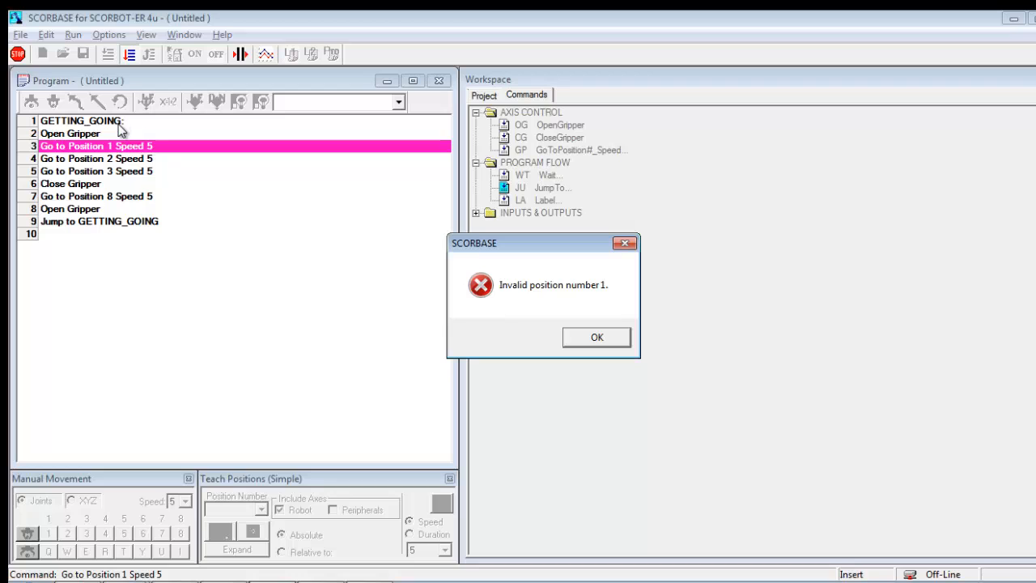
{"action": "mouse_move", "coordinate": [596, 338]}
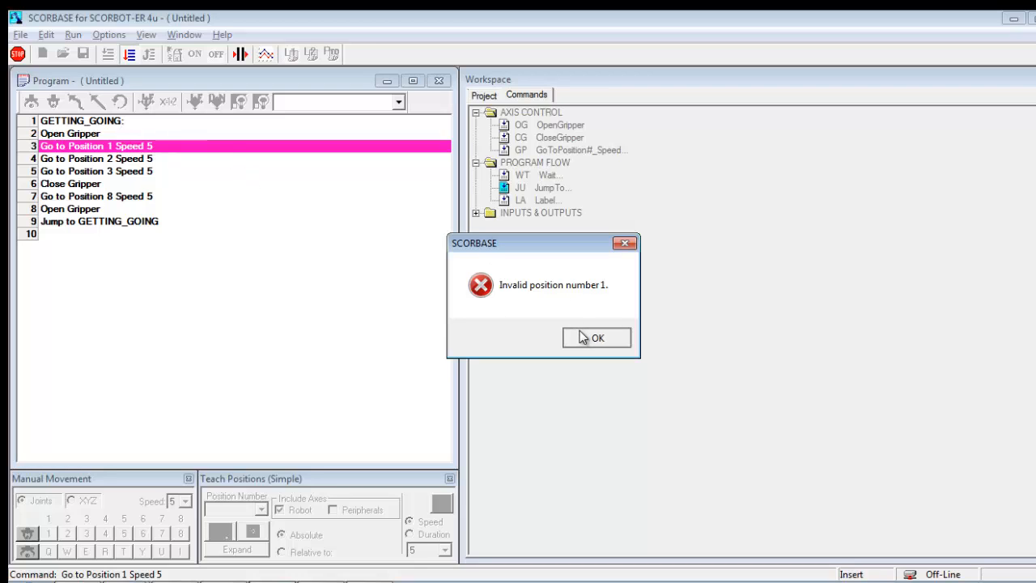
{"action": "left_click", "coordinate": [597, 337]}
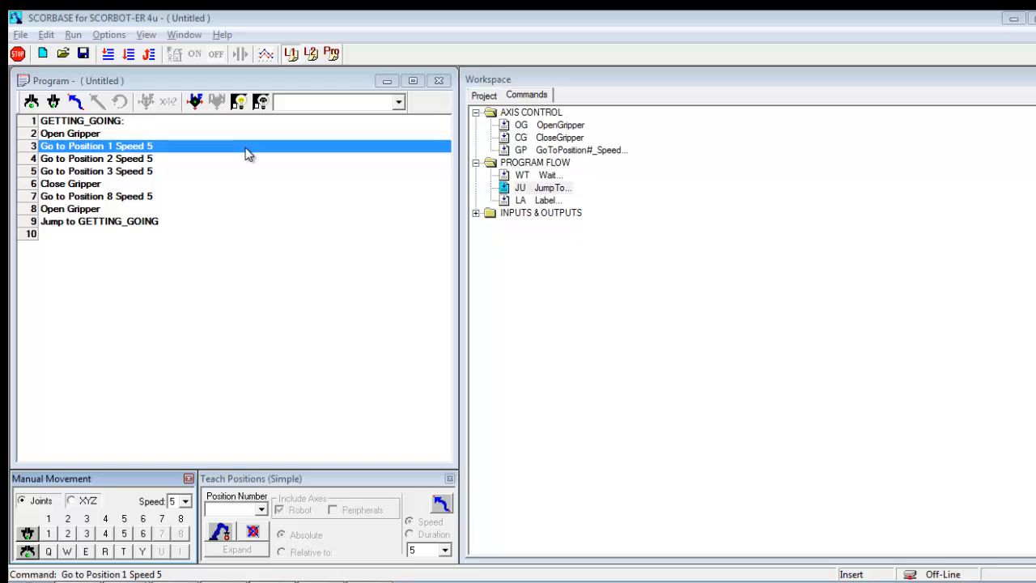